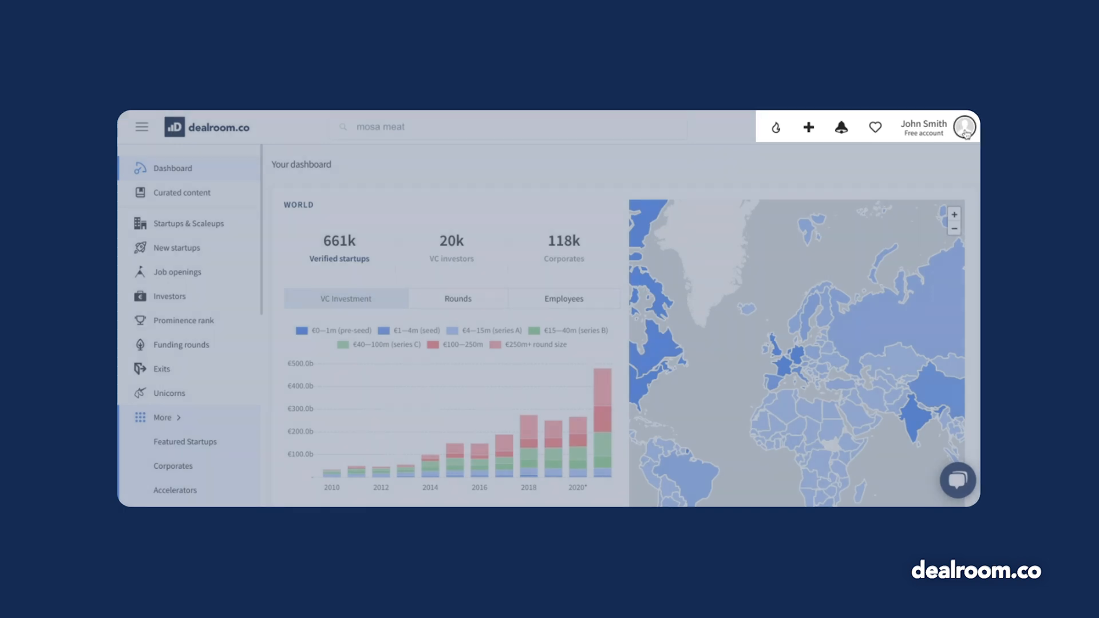
# Open account Settings from the avatar menu to view e-mail, password and newsletter options
pyautogui.click(965, 127)
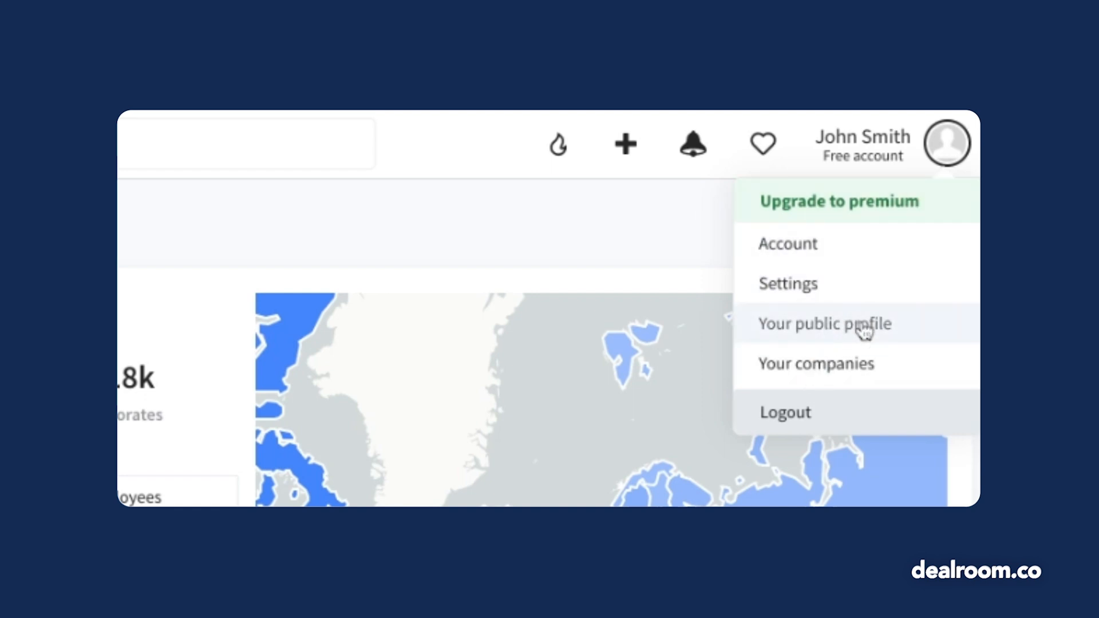
pyautogui.moveTo(815, 362)
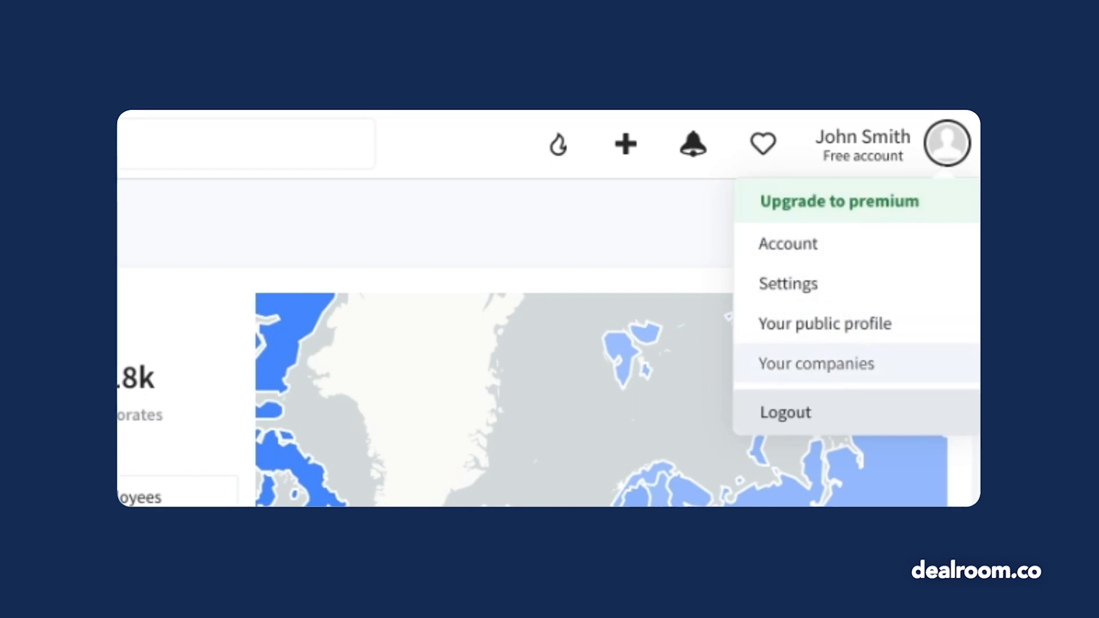
pyautogui.click(787, 284)
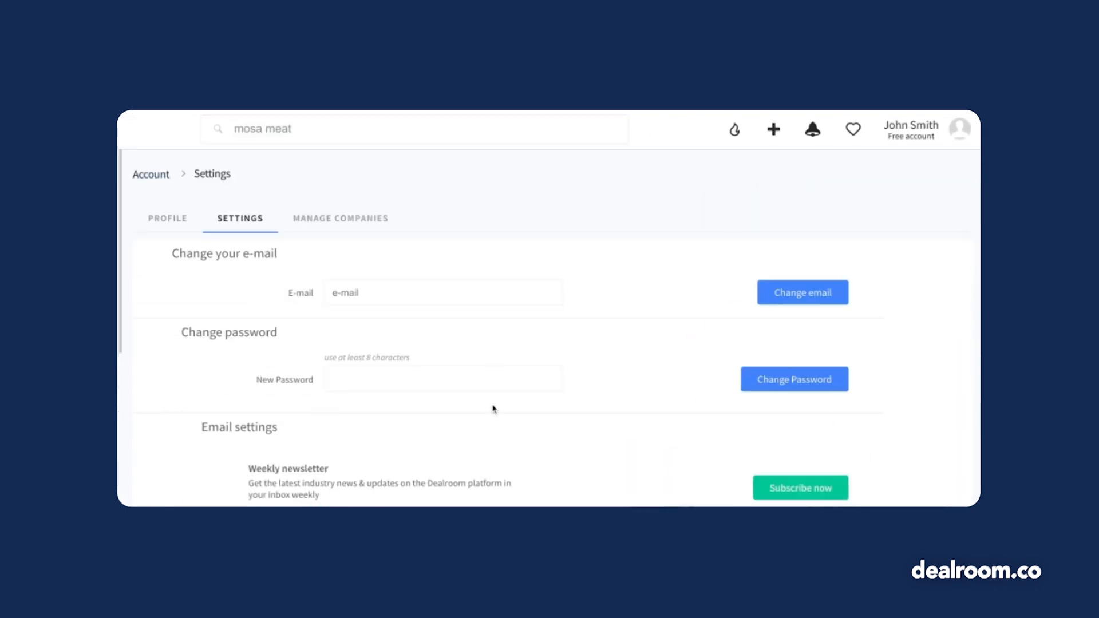
pyautogui.scroll(-3)
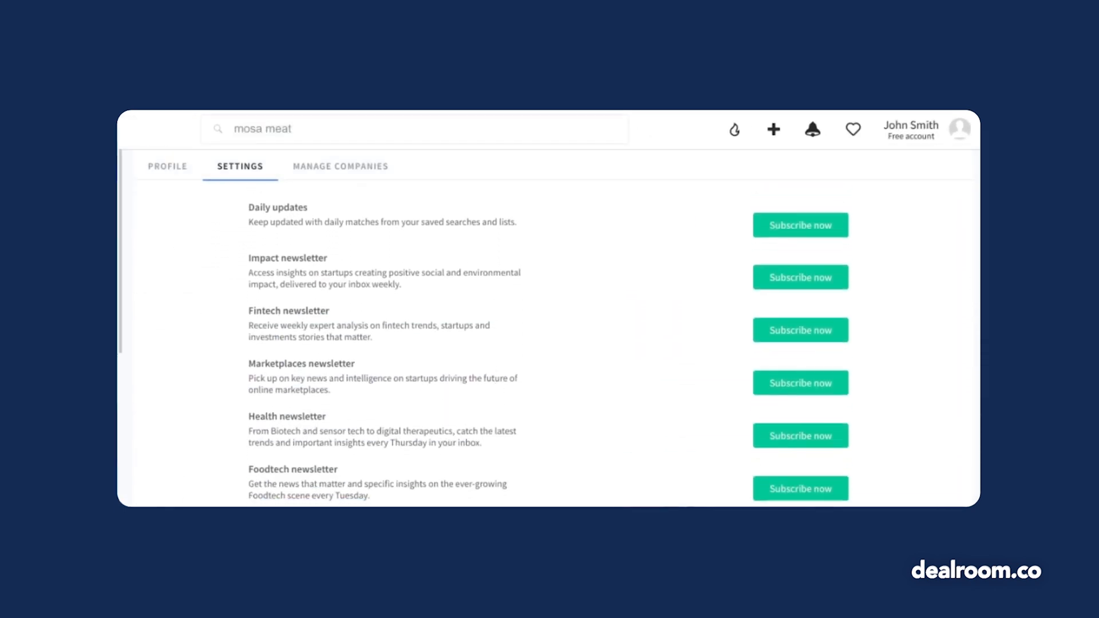
pyautogui.click(141, 127)
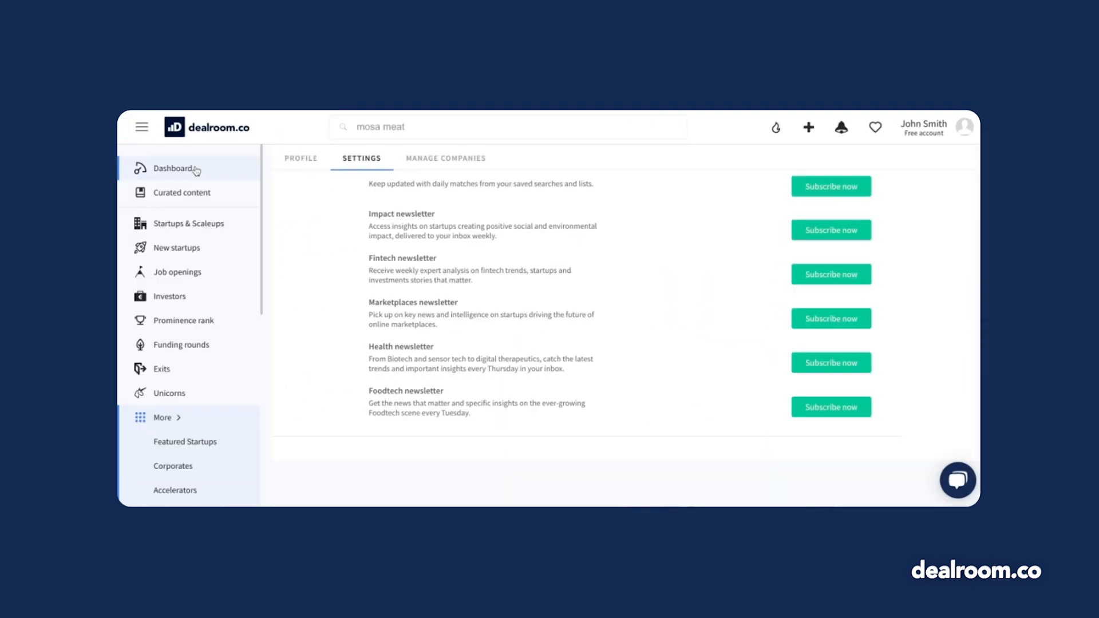
# Try a 'mosa meat' search, browse the suggestions, and land on the world overview dashboard
pyautogui.click(173, 168)
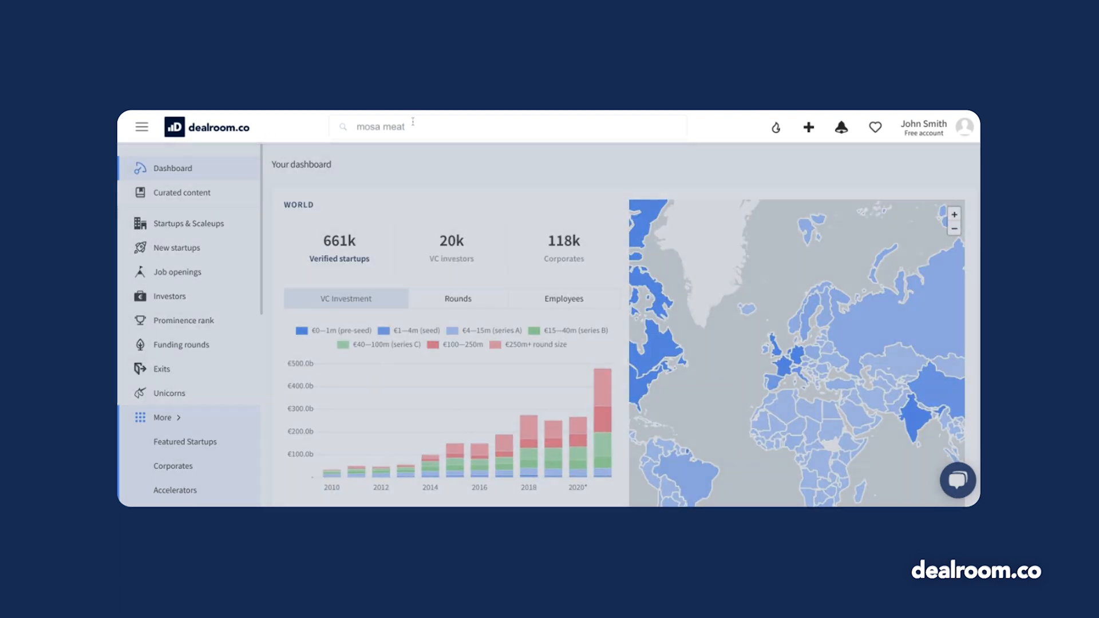
pyautogui.click(382, 127)
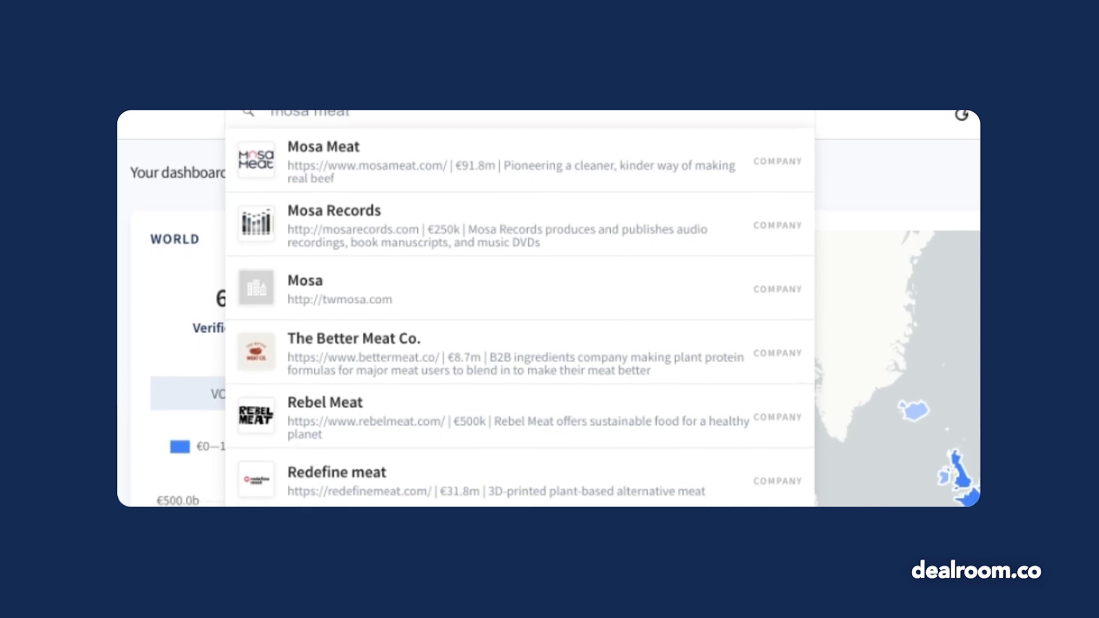
pyautogui.scroll(-3)
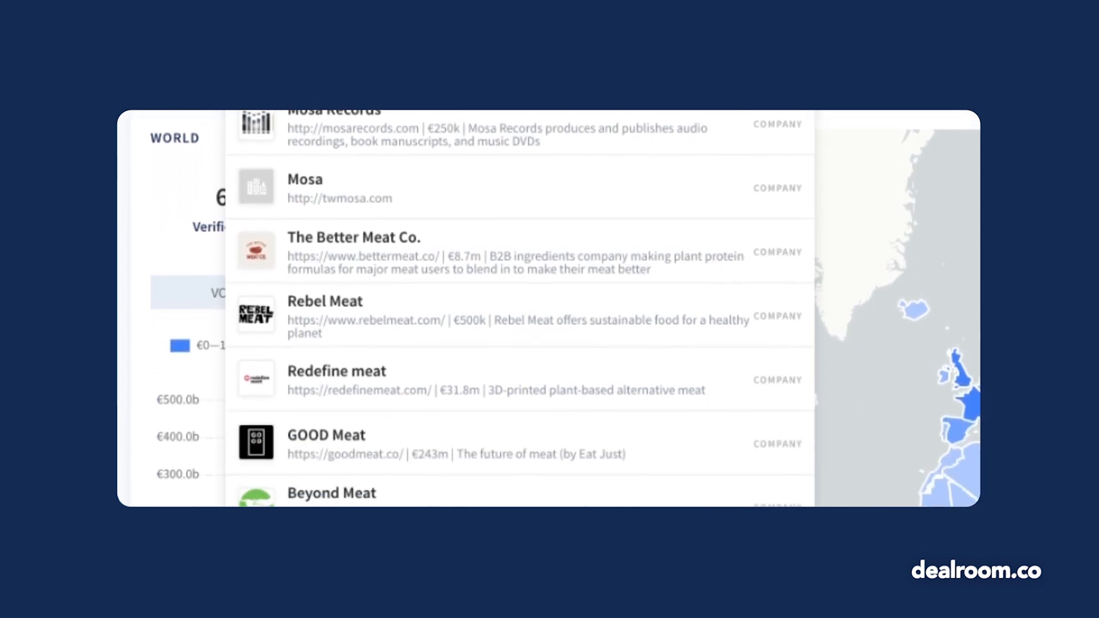
pyautogui.scroll(-3)
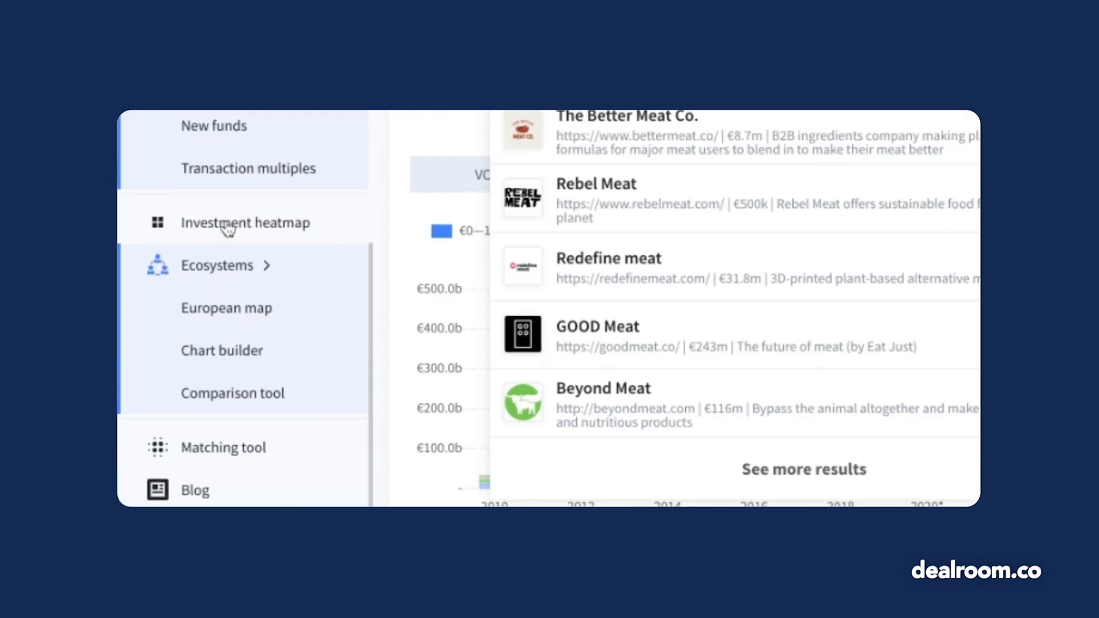
pyautogui.scroll(-3)
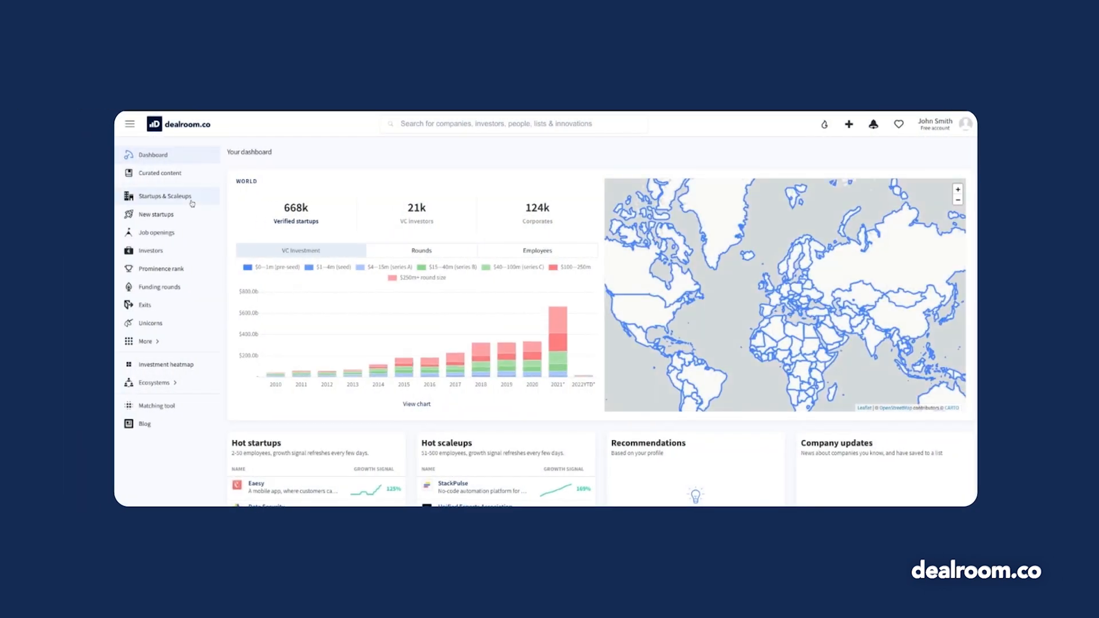
# Filter Startups & Scaleups to the fintech industry, narrowing results to 94,065 companies
pyautogui.click(165, 196)
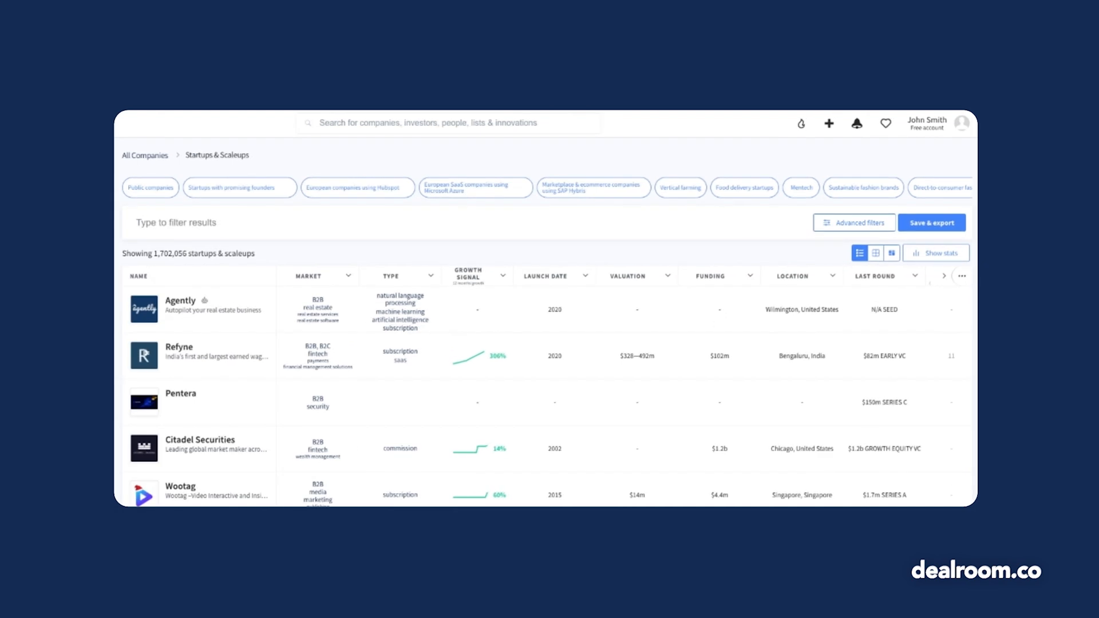
pyautogui.click(175, 222)
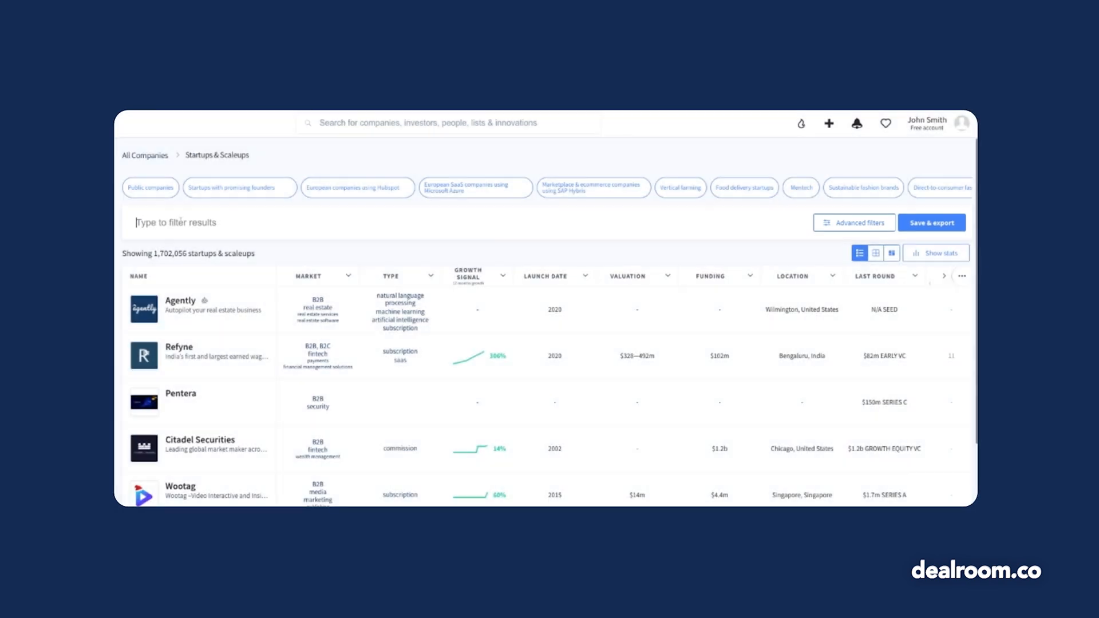
pyautogui.write('fintech')
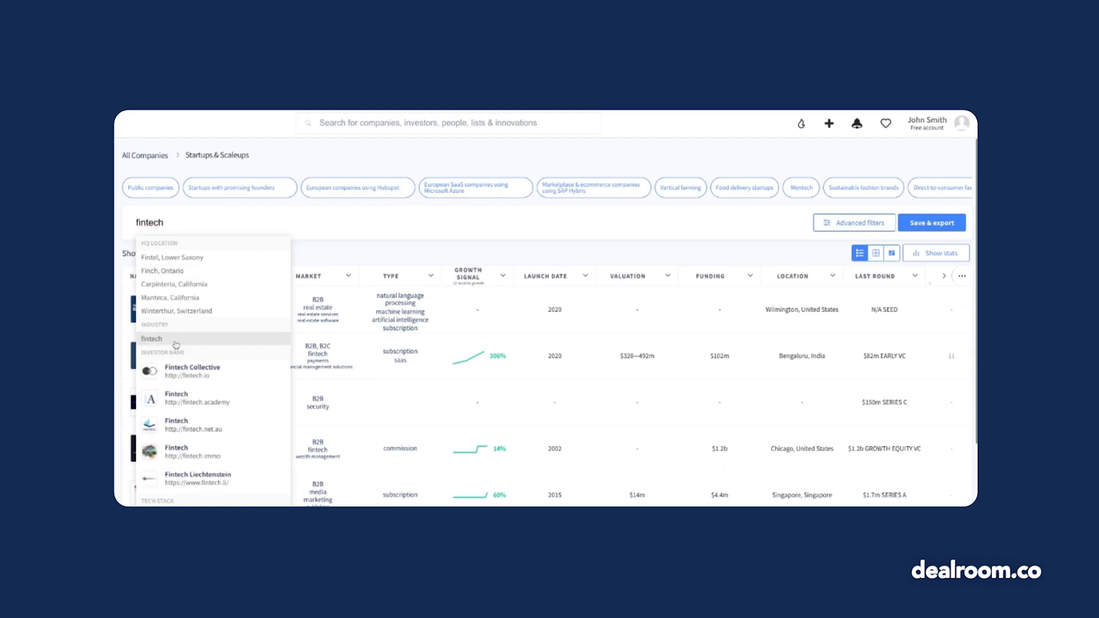
pyautogui.click(152, 338)
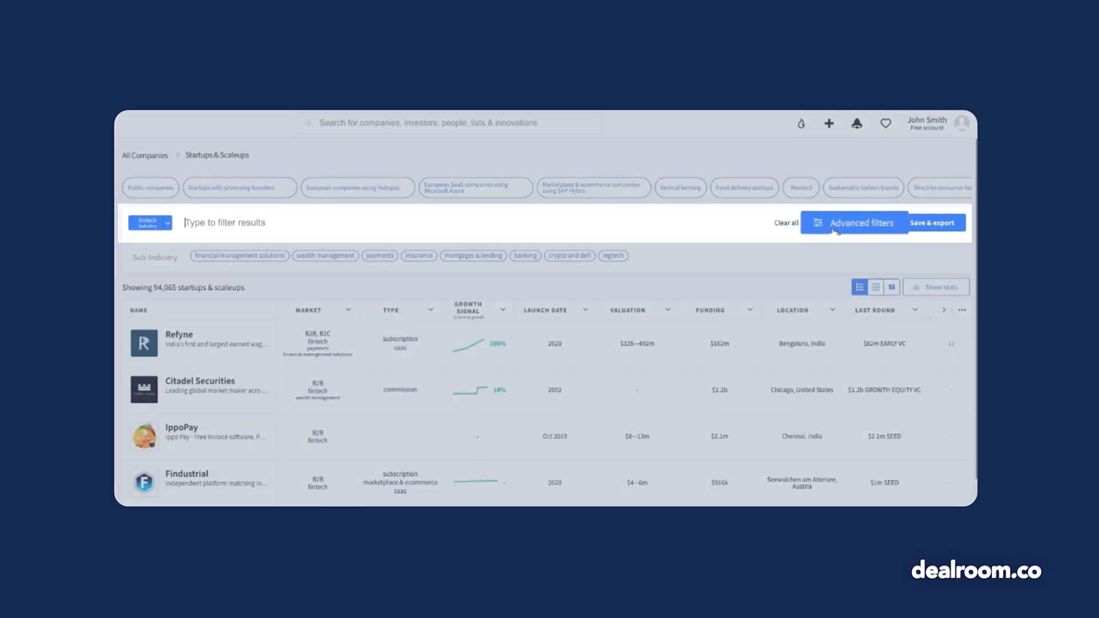
# Add the 'Has strong founder' advanced filter, cutting the fintech list to 4,410 companies
pyautogui.click(852, 222)
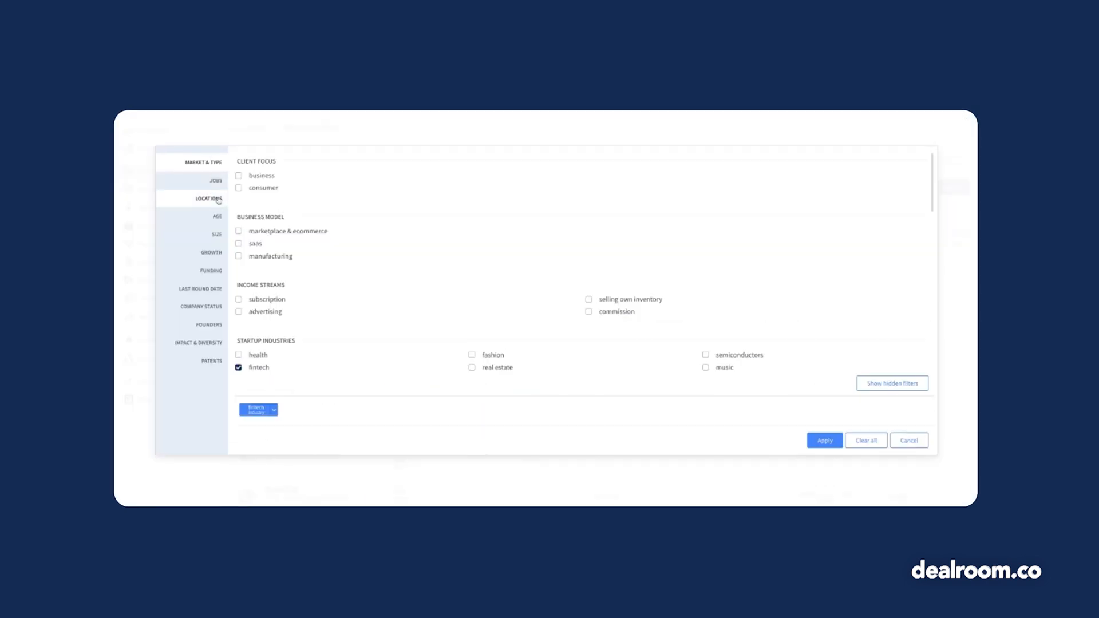
pyautogui.click(216, 235)
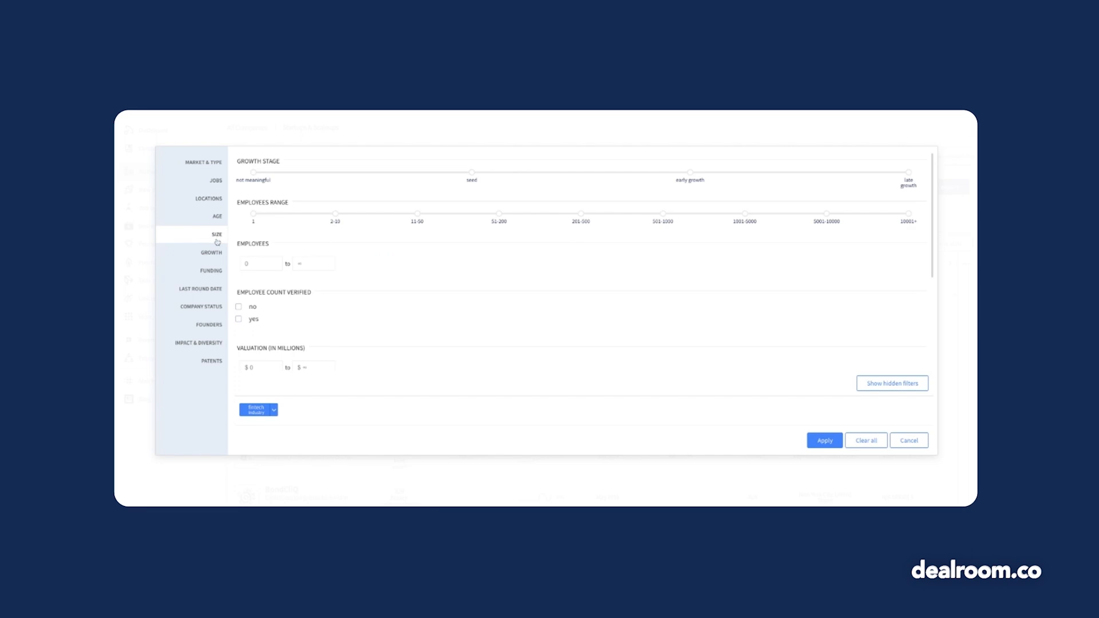
pyautogui.click(208, 324)
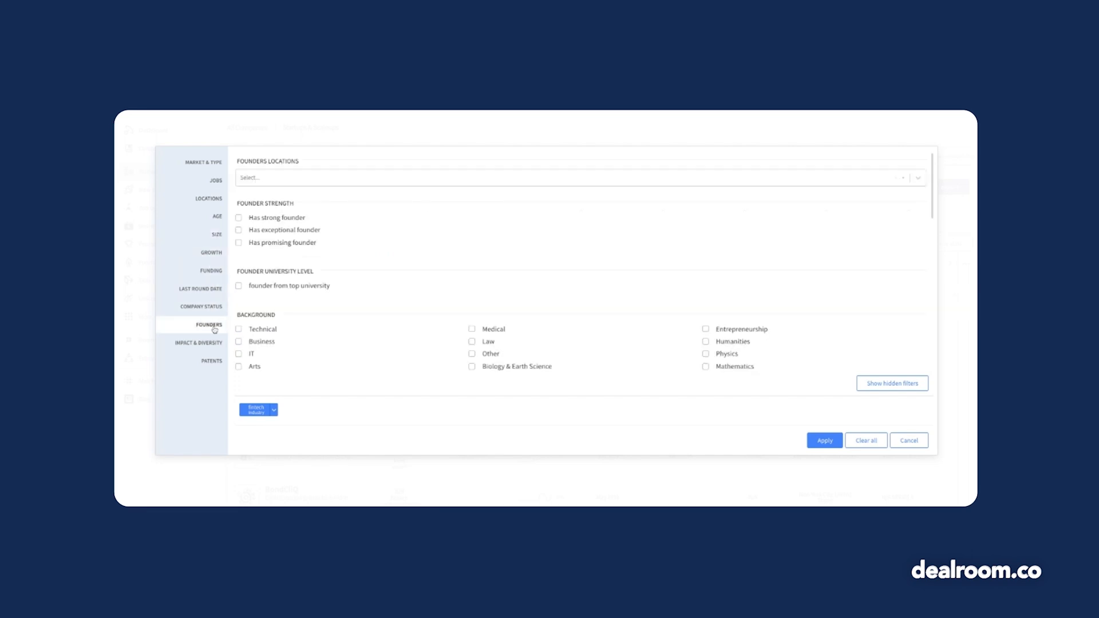
pyautogui.click(198, 342)
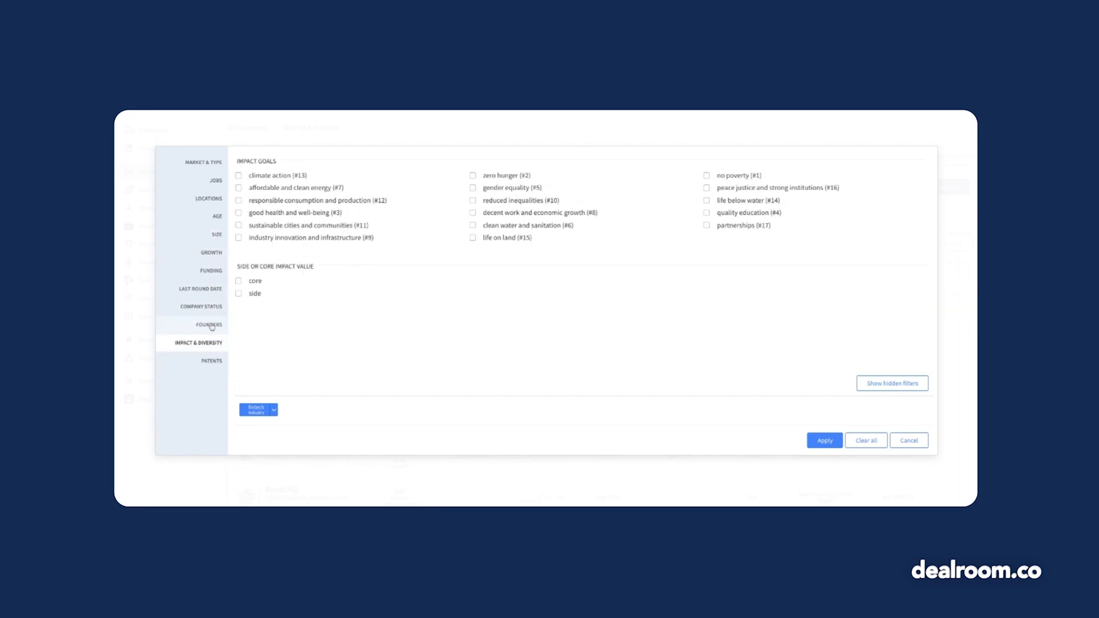
pyautogui.click(209, 324)
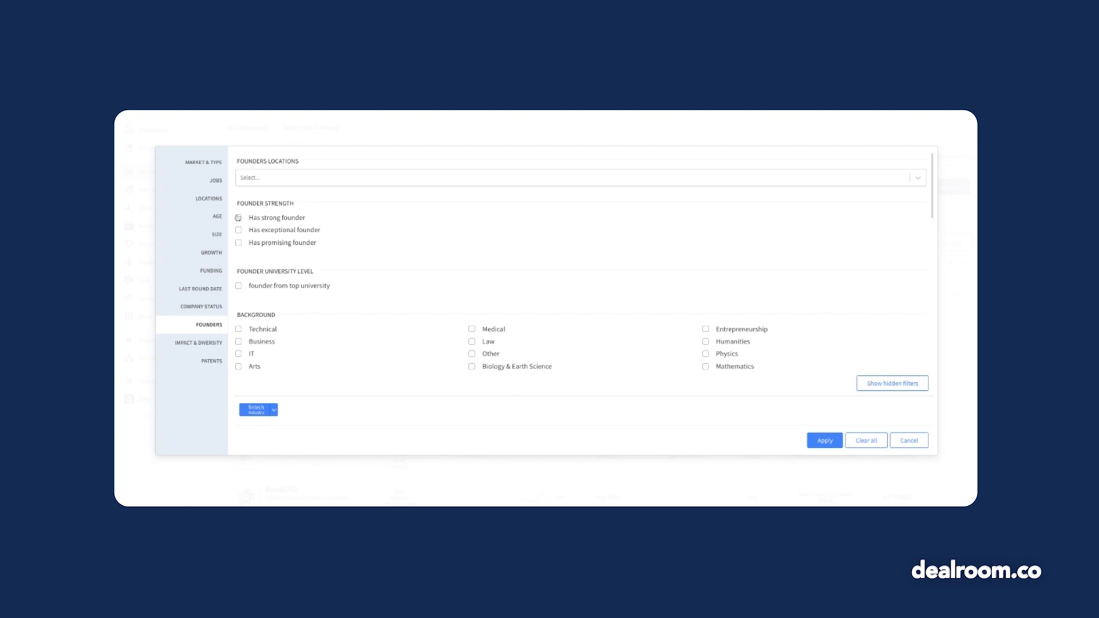
pyautogui.click(824, 440)
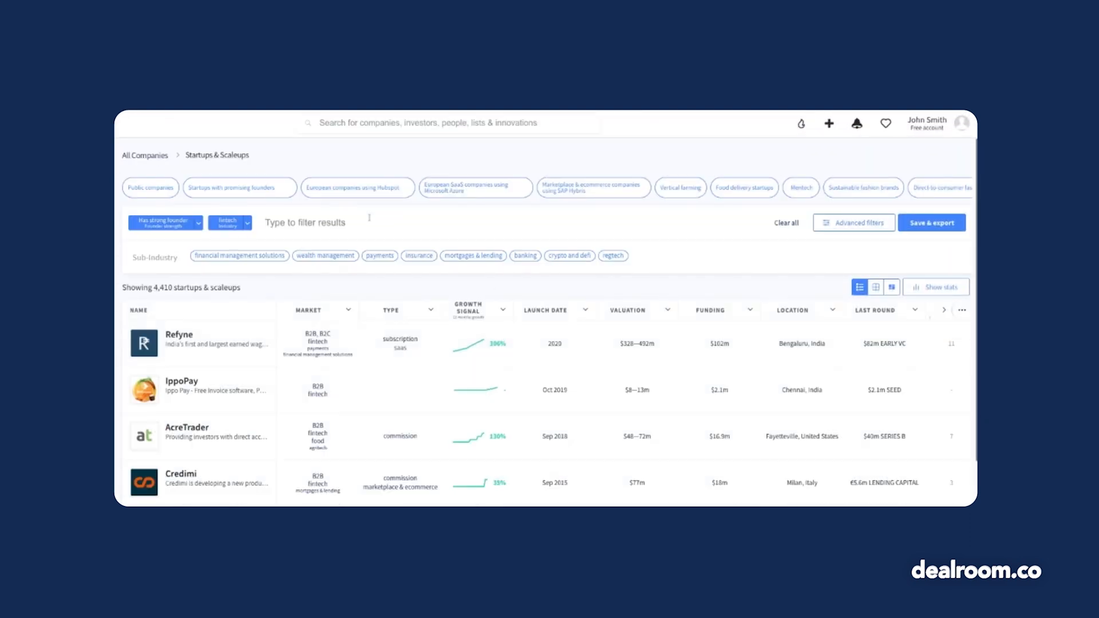
# Exclude the mortgages & lending sub-industry, leaving 3,940 startups and scaleups
pyautogui.write('mortg')
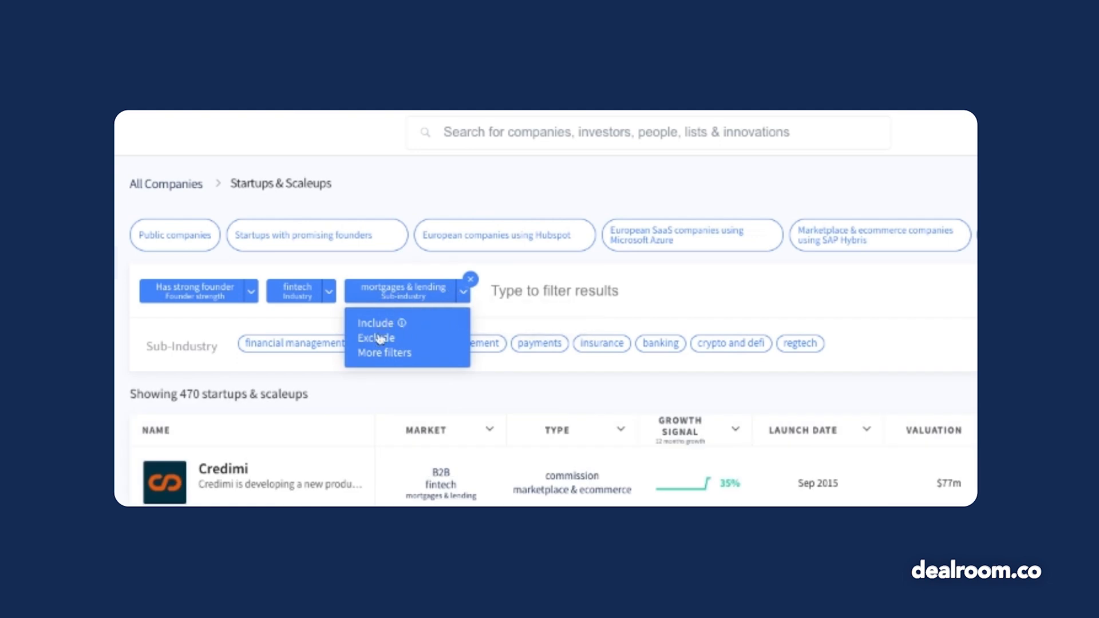
pyautogui.click(376, 338)
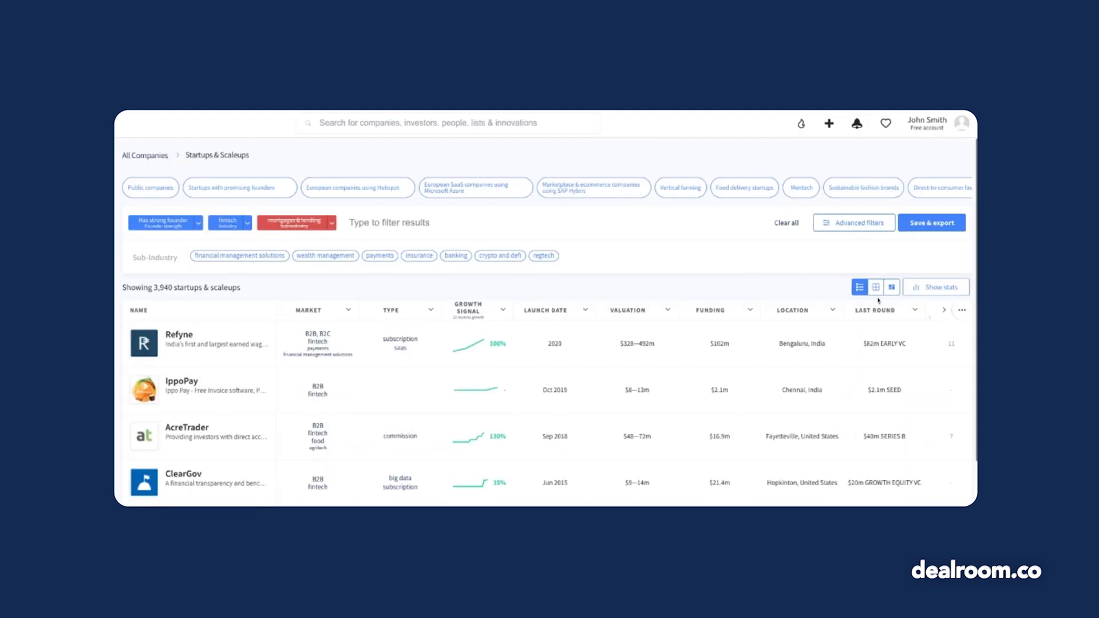
# Show the 3,940 companies as cards grouped by industry, then display their statistics
pyautogui.click(875, 286)
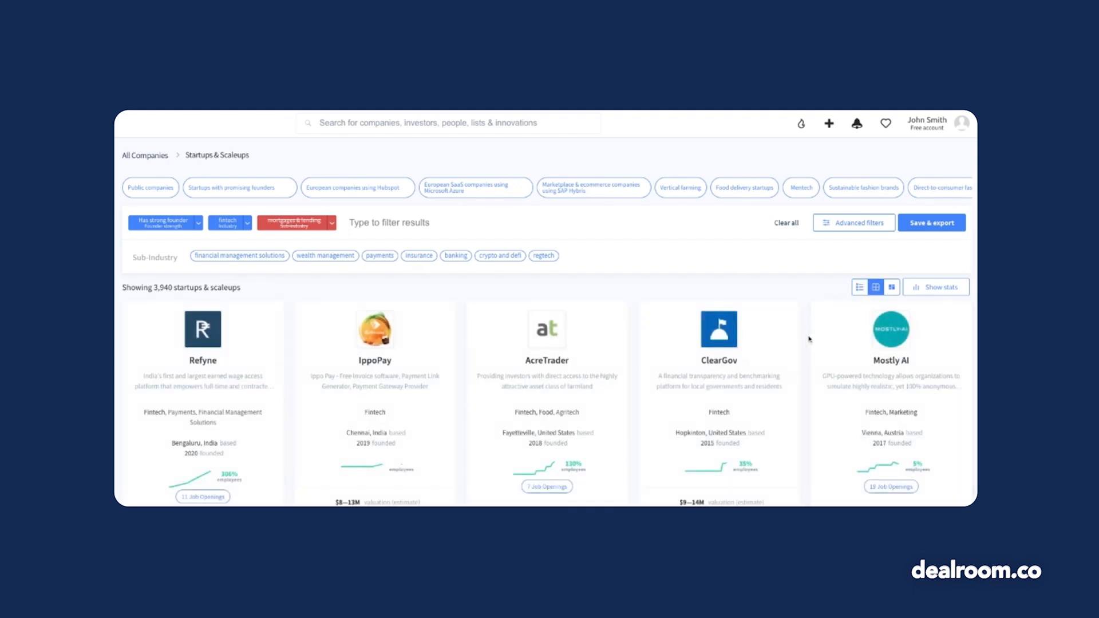
pyautogui.scroll(-3)
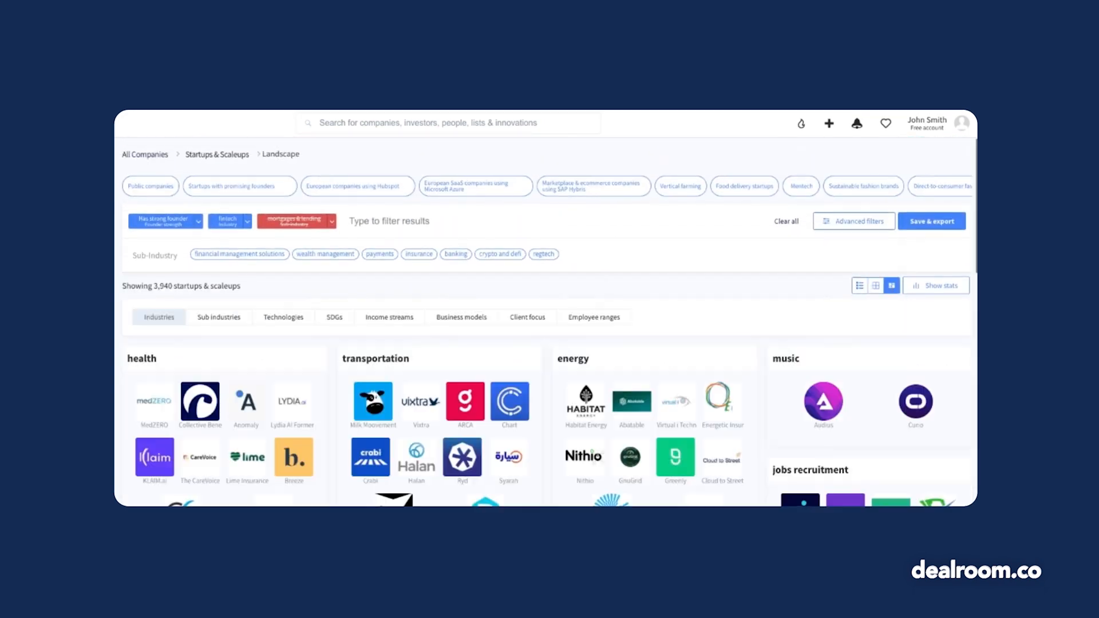
pyautogui.scroll(-3)
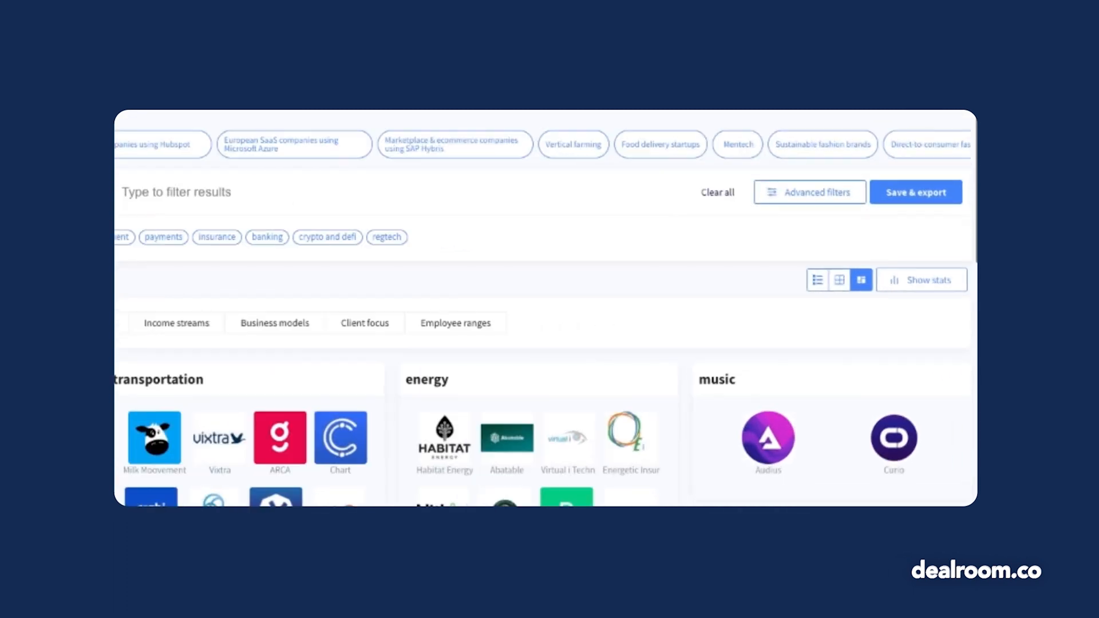
pyautogui.click(920, 280)
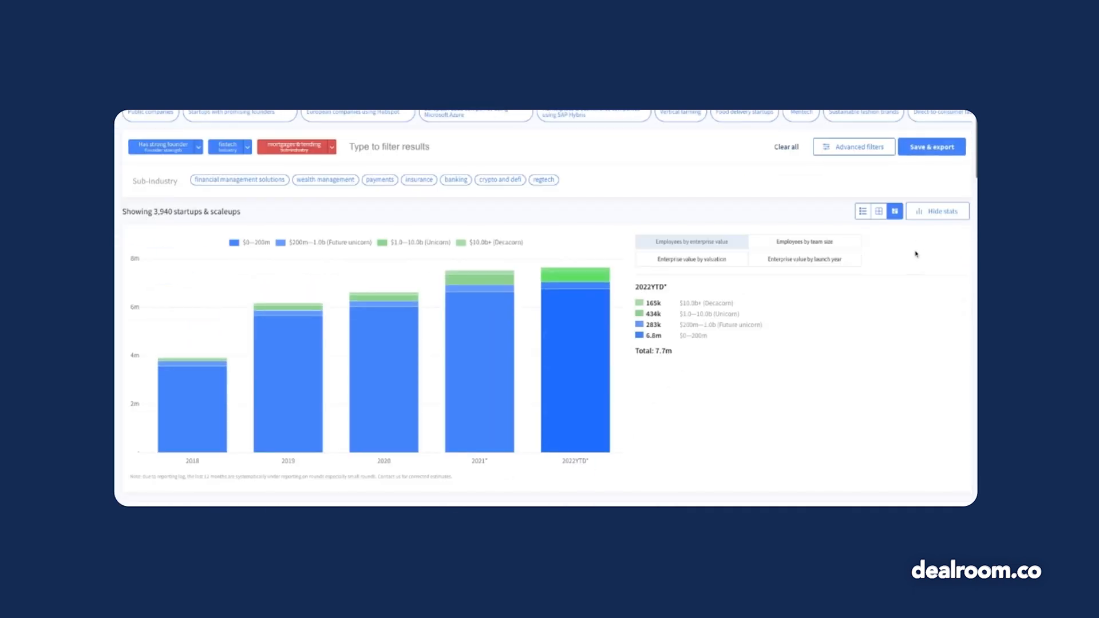
# Chart enterprise value by launch year with some bands hidden, and open Save & export
pyautogui.click(690, 259)
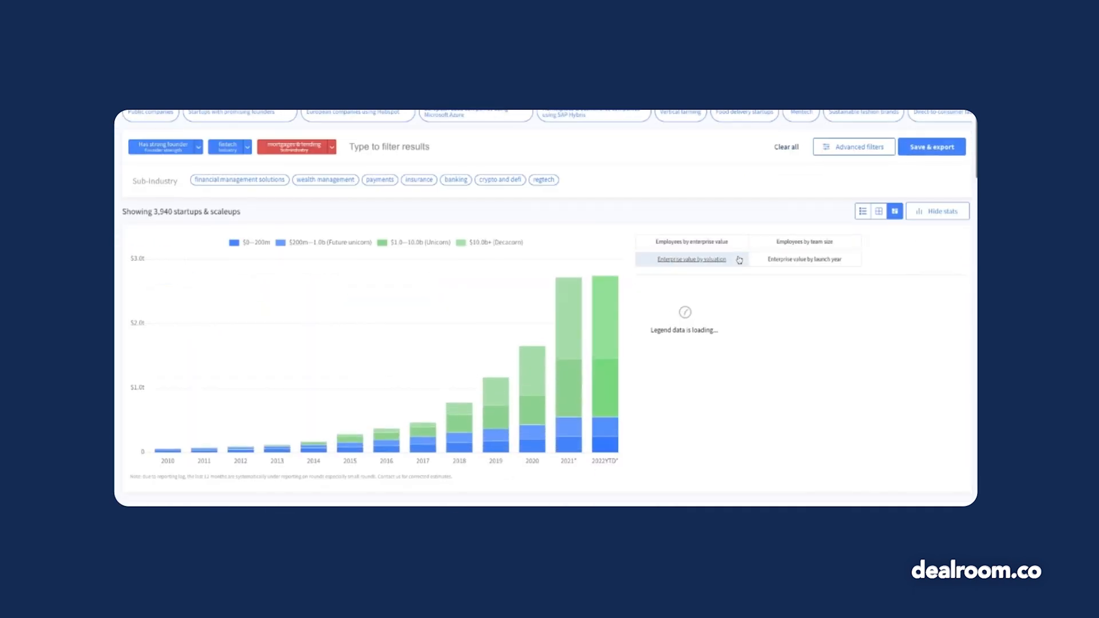
pyautogui.click(805, 241)
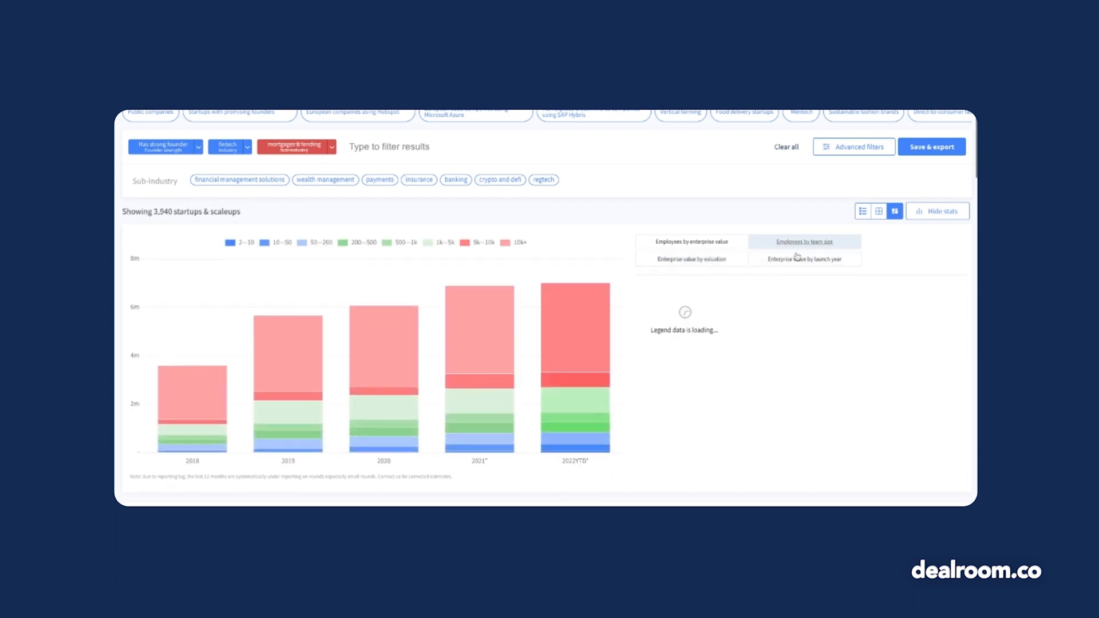
pyautogui.click(803, 259)
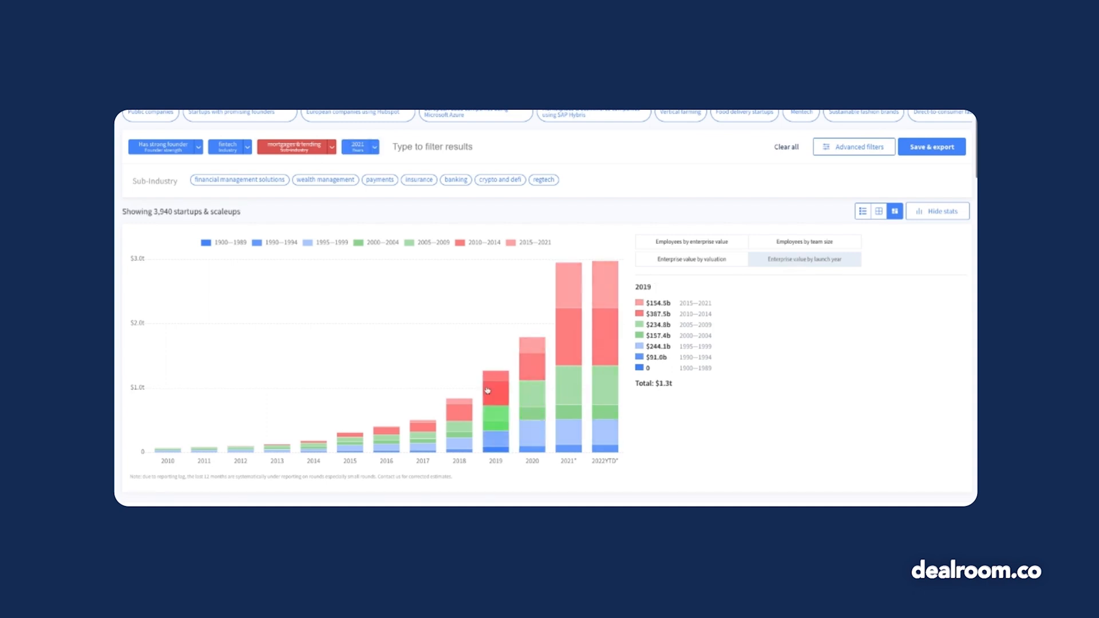
pyautogui.click(324, 243)
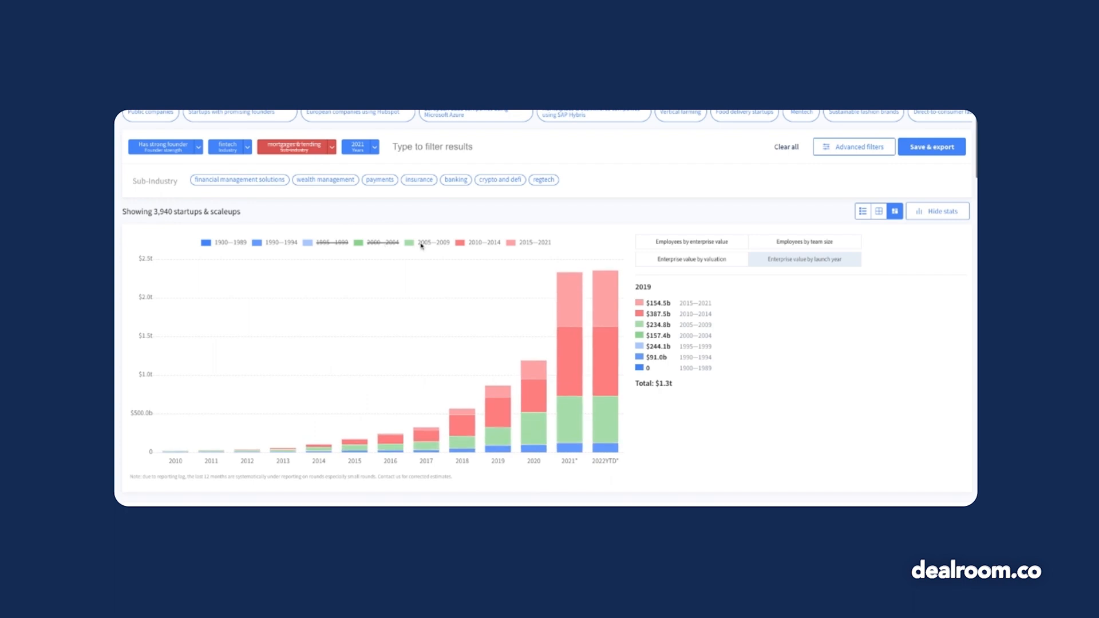
pyautogui.click(931, 146)
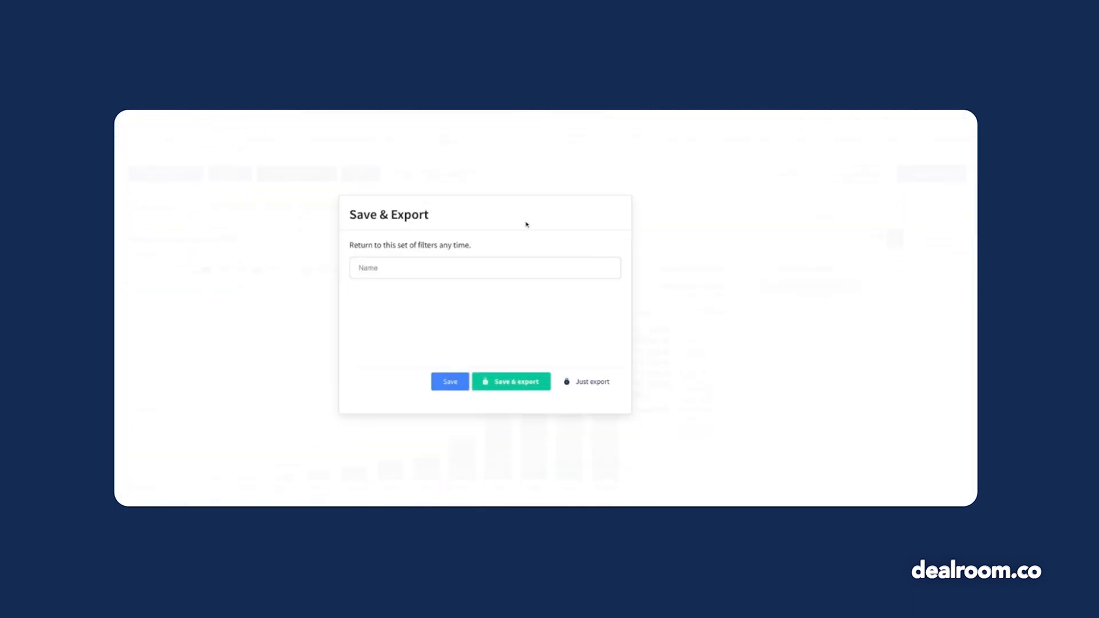
# Name the saved fintech search 'Fintel'
pyautogui.write('Fintel')
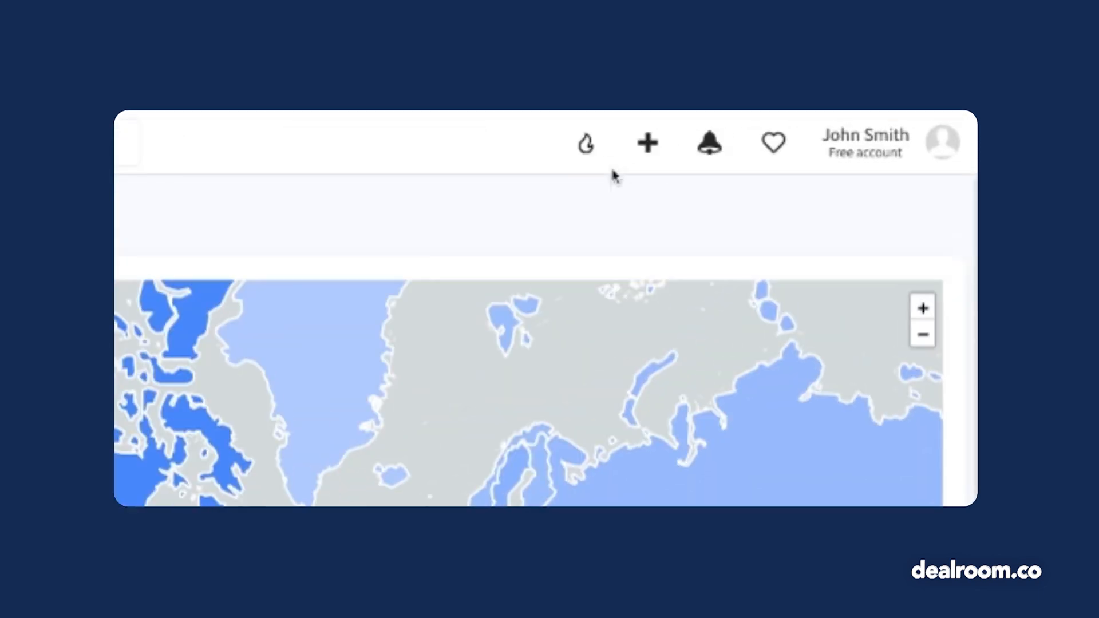
pyautogui.moveTo(586, 143)
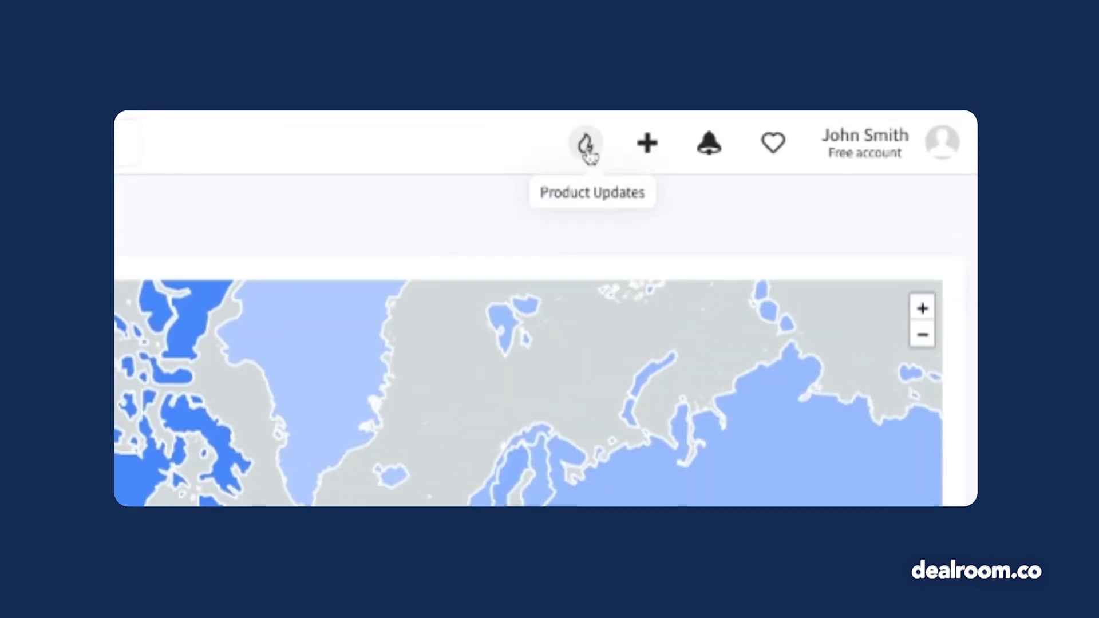
pyautogui.click(585, 142)
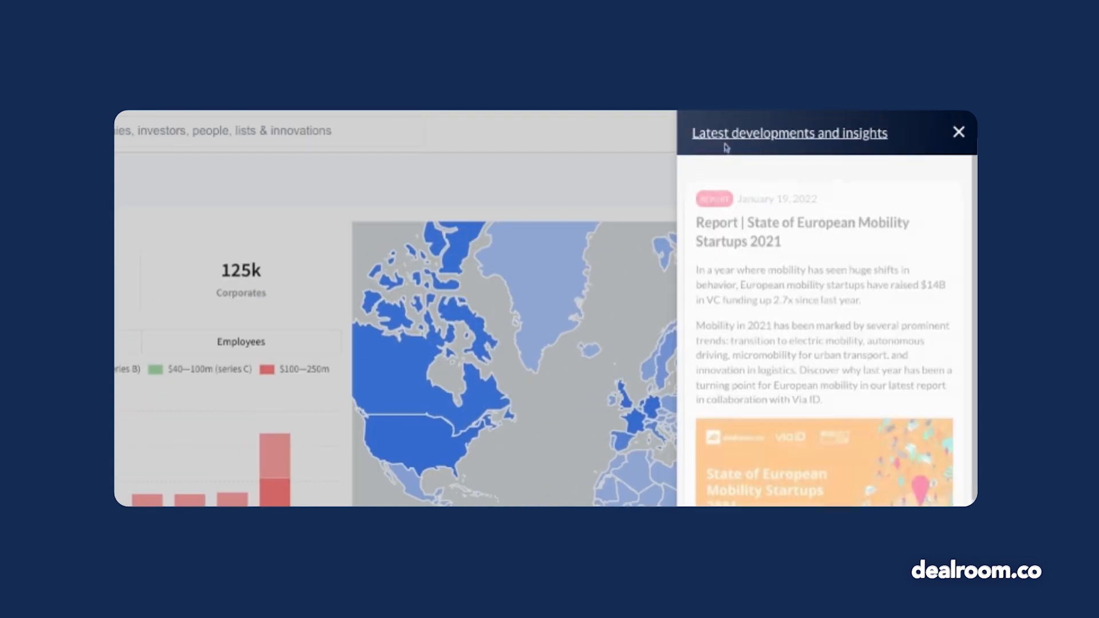
pyautogui.scroll(-3)
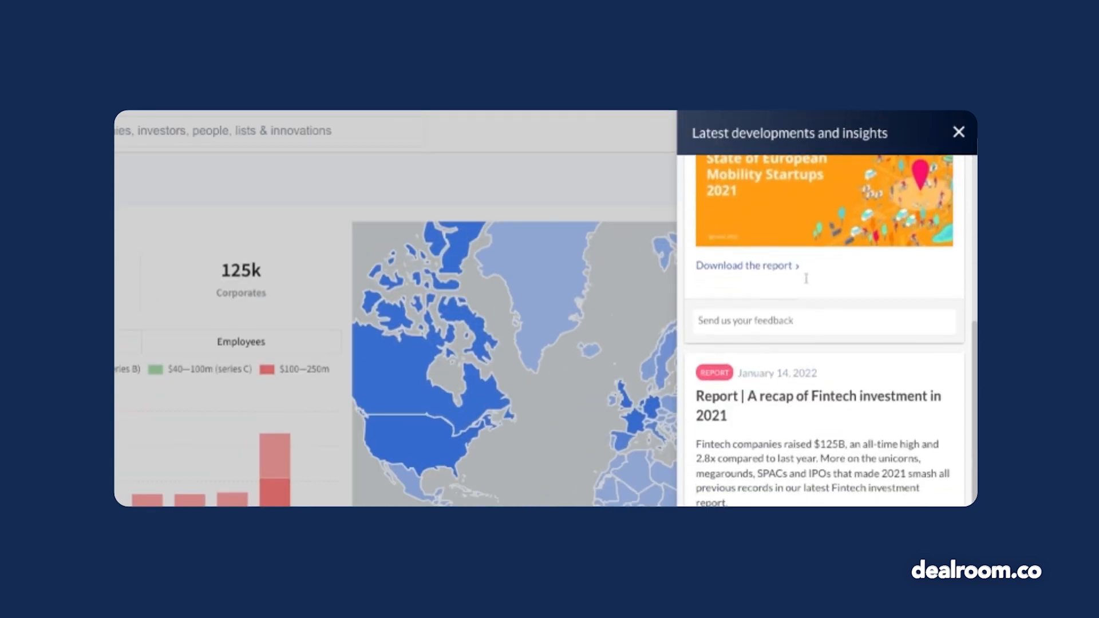
pyautogui.scroll(-3)
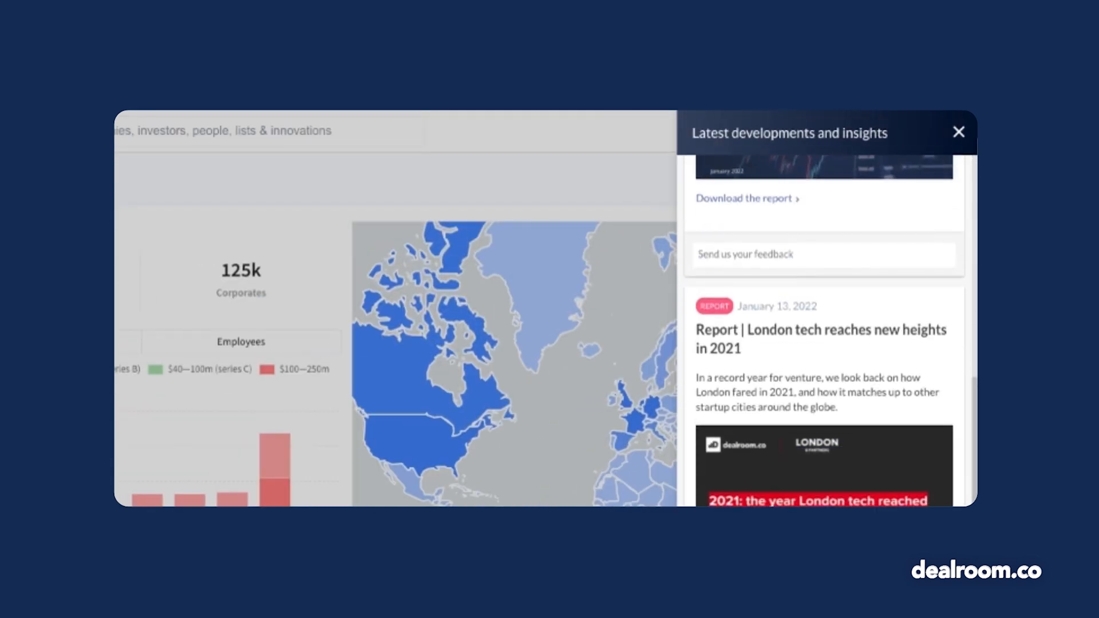
pyautogui.click(958, 132)
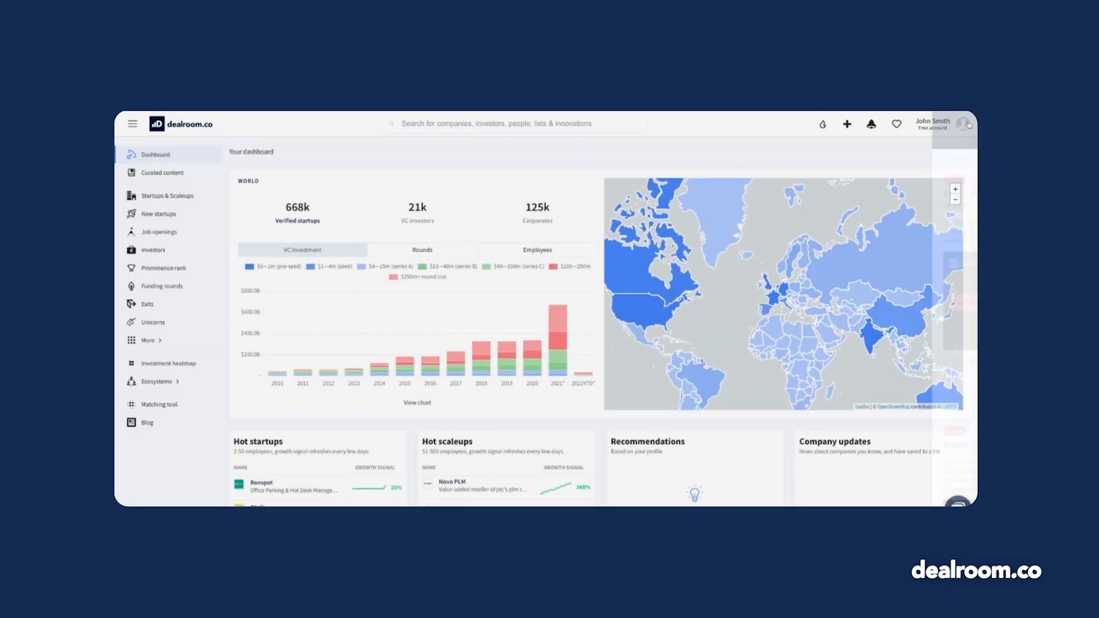
pyautogui.scroll(-3)
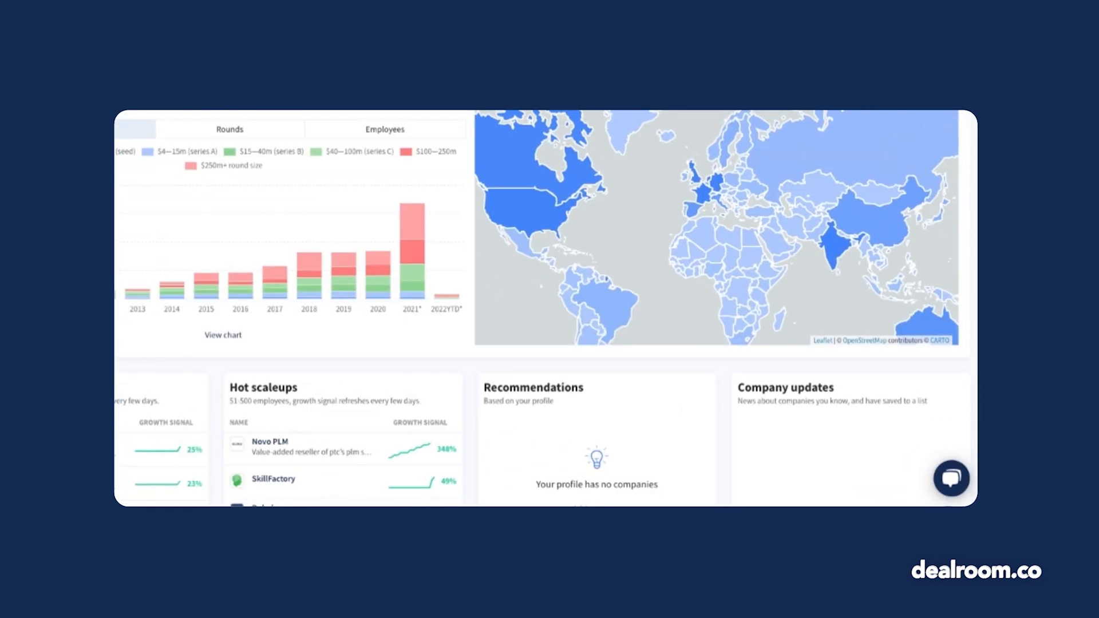
pyautogui.click(952, 479)
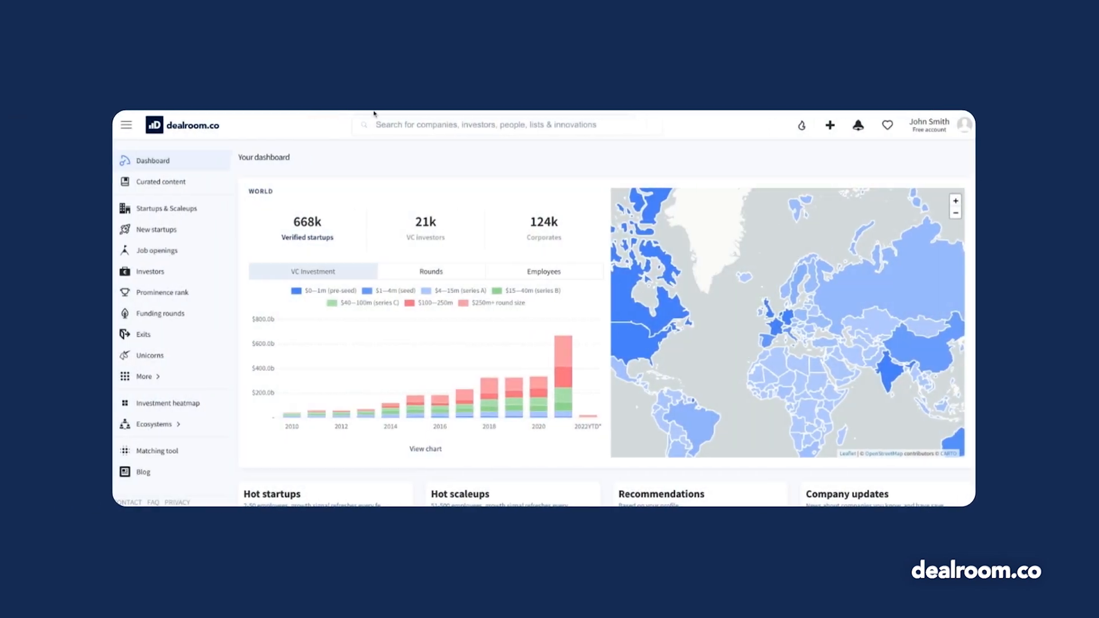
# Open Curated content and advance the Searches carousel to Fintech, Healthtech and Deep Tech
pyautogui.click(160, 181)
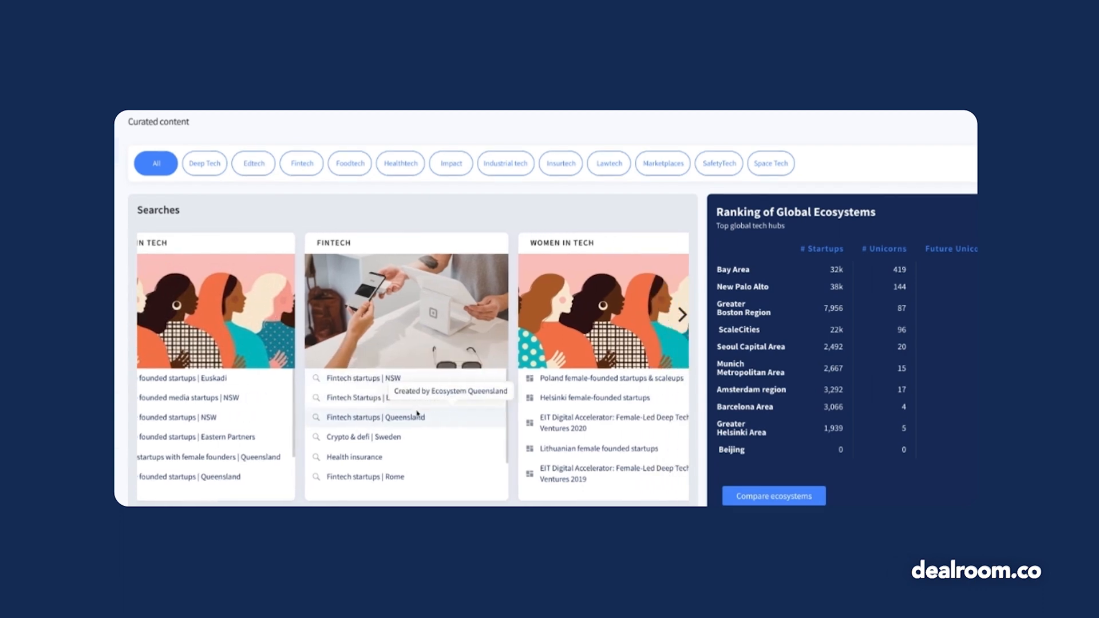
pyautogui.click(682, 315)
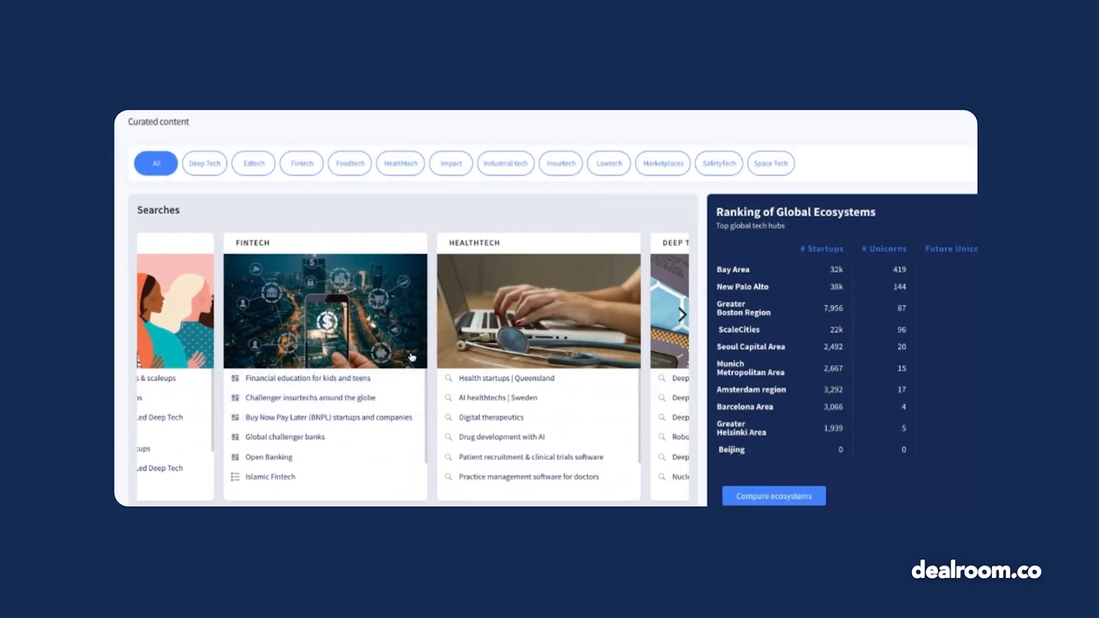
pyautogui.click(683, 315)
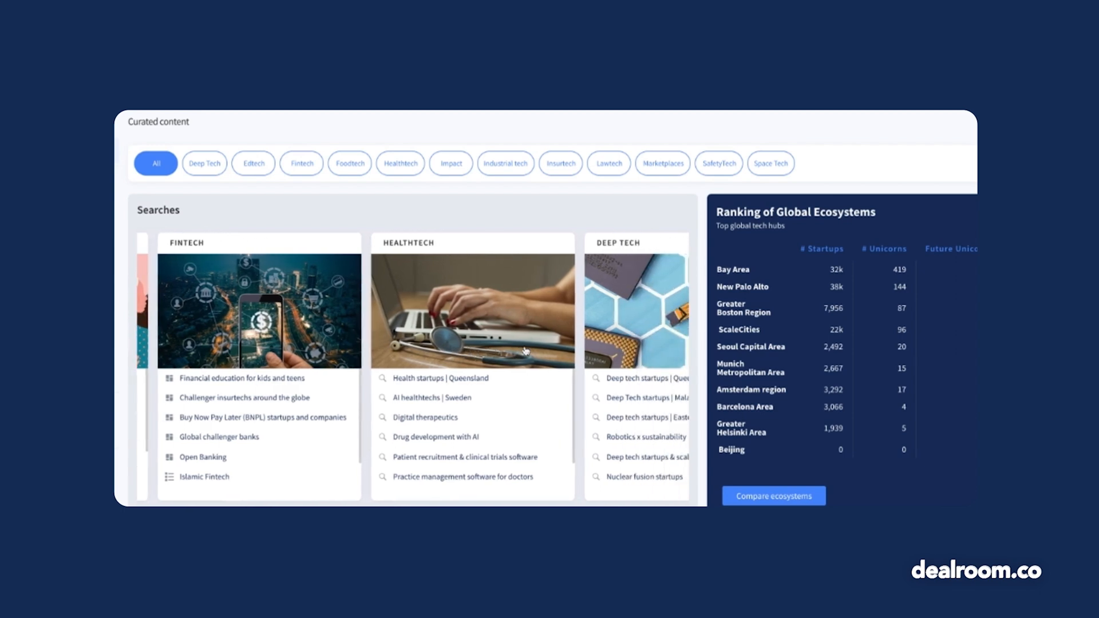
pyautogui.click(253, 162)
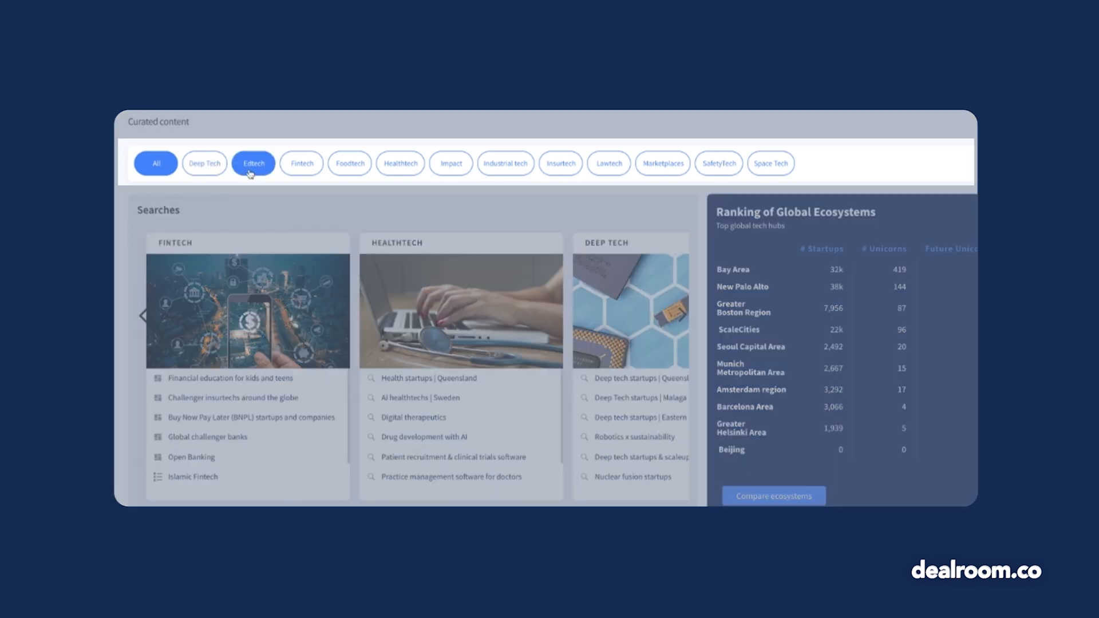
pyautogui.click(156, 163)
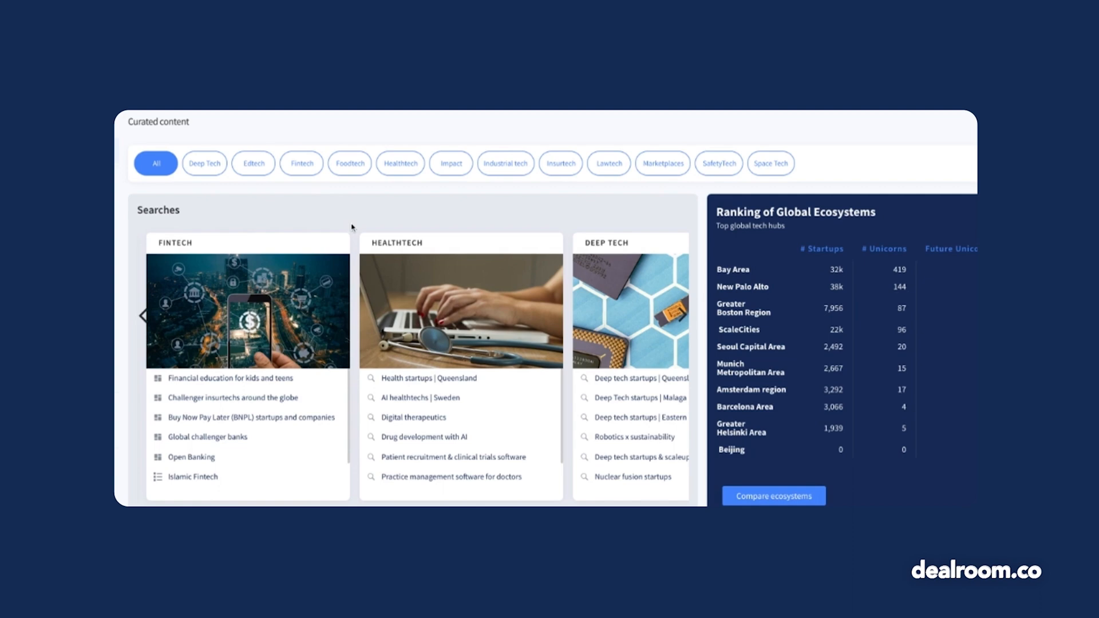
# Advance Latest Reports to industrial tech, impact innovation and Netherlands employment reports
pyautogui.scroll(-3)
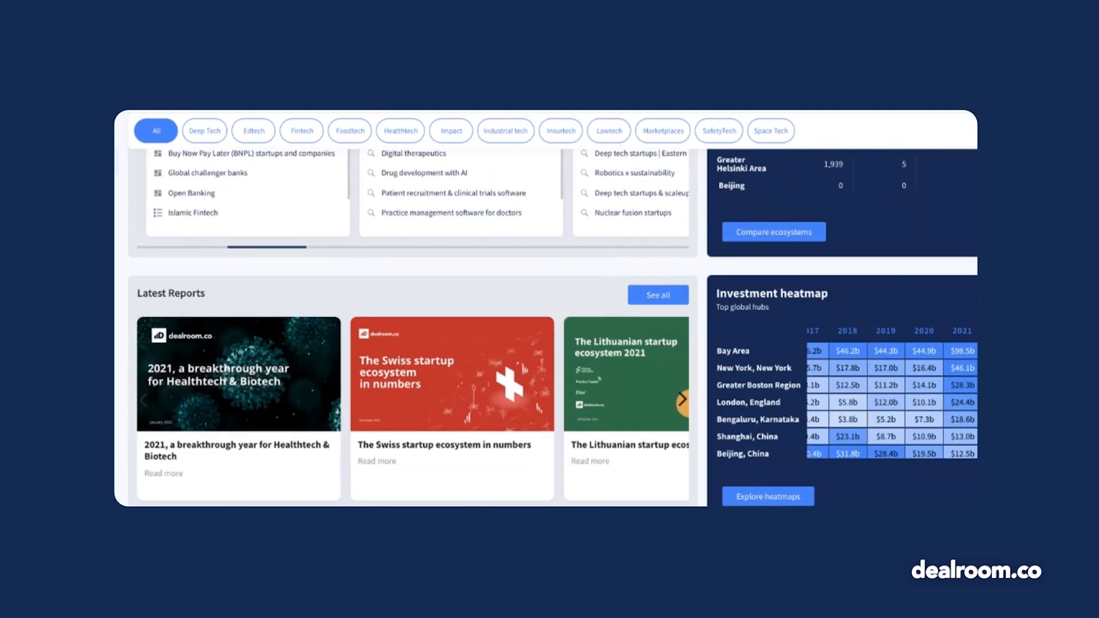
pyautogui.scroll(-3)
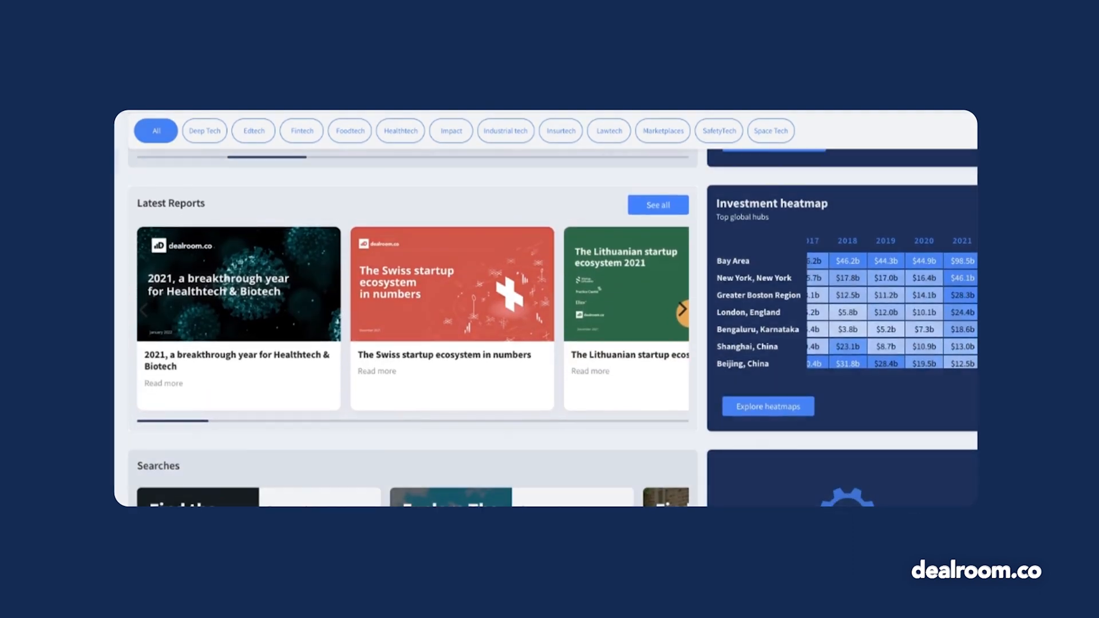
pyautogui.click(681, 309)
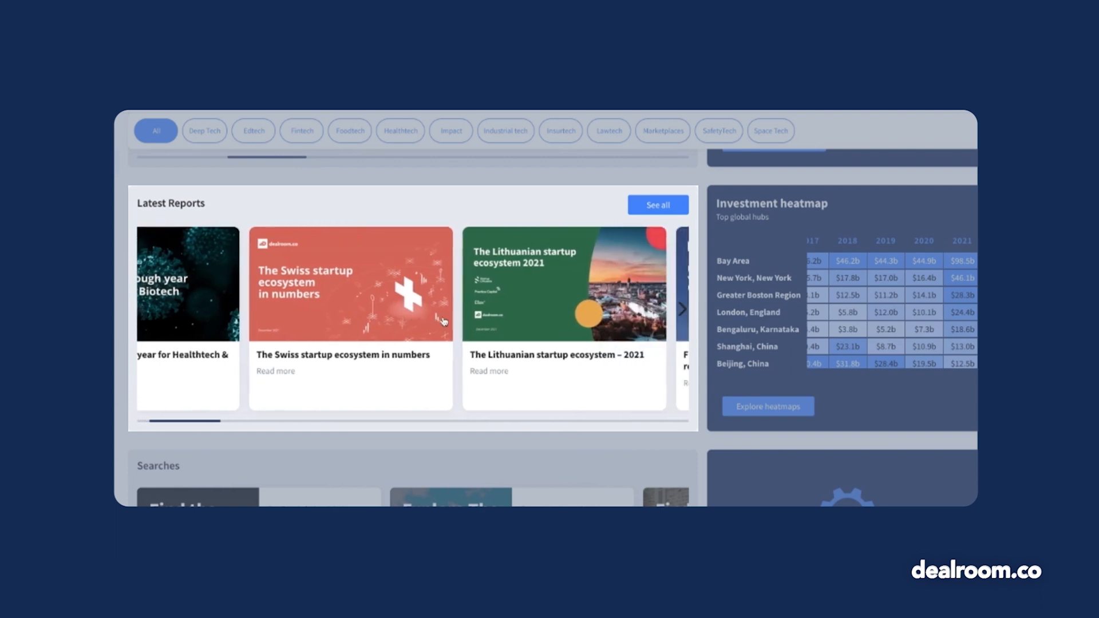
pyautogui.click(680, 309)
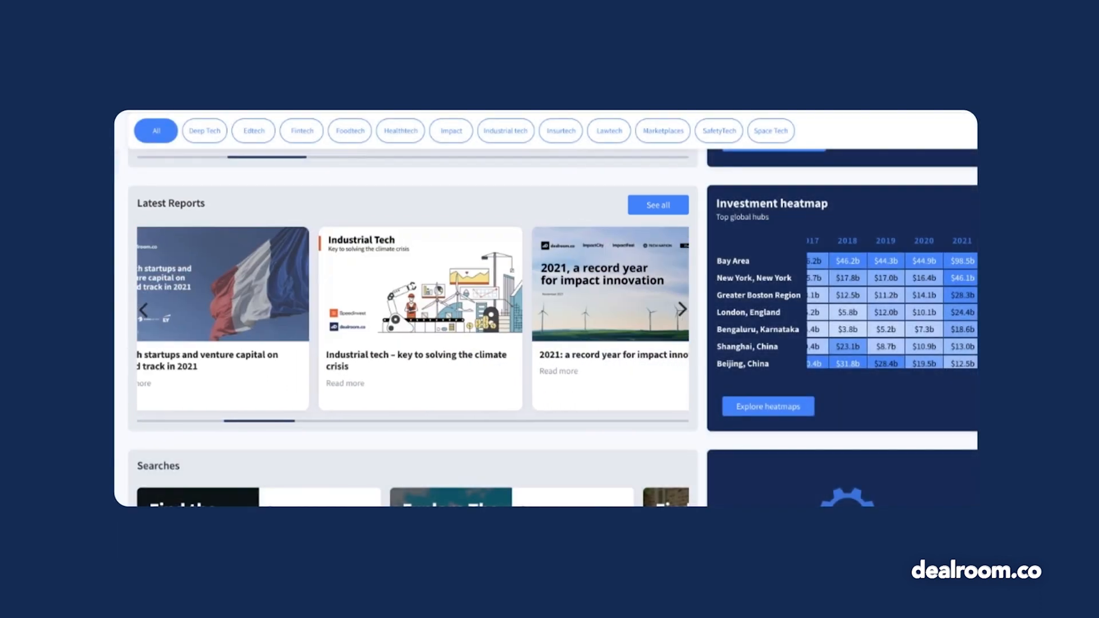
pyautogui.click(683, 309)
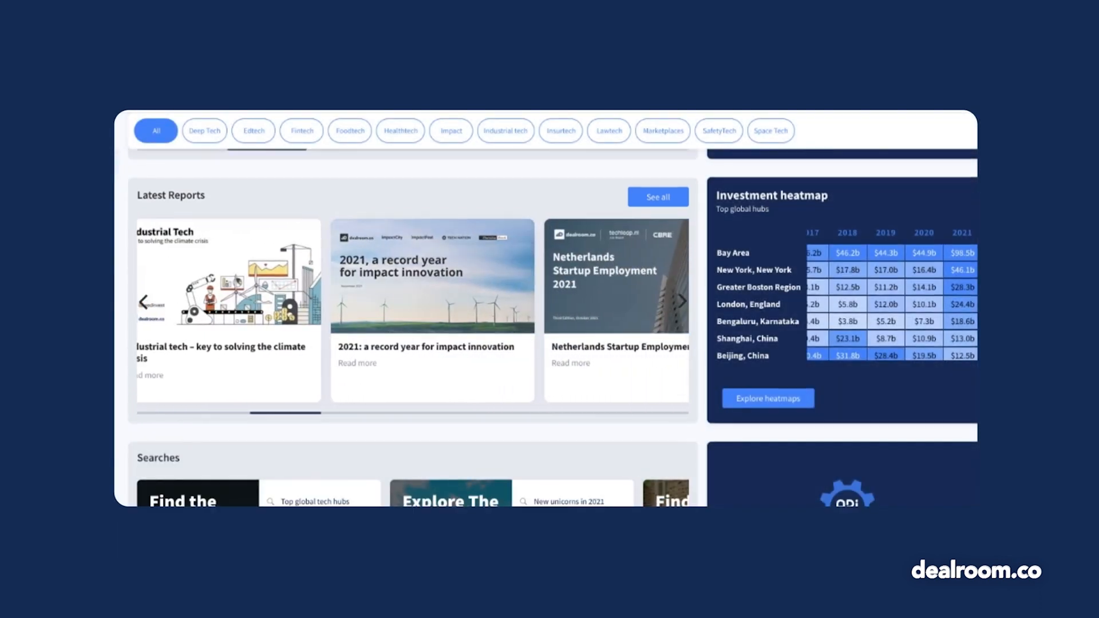
pyautogui.scroll(-3)
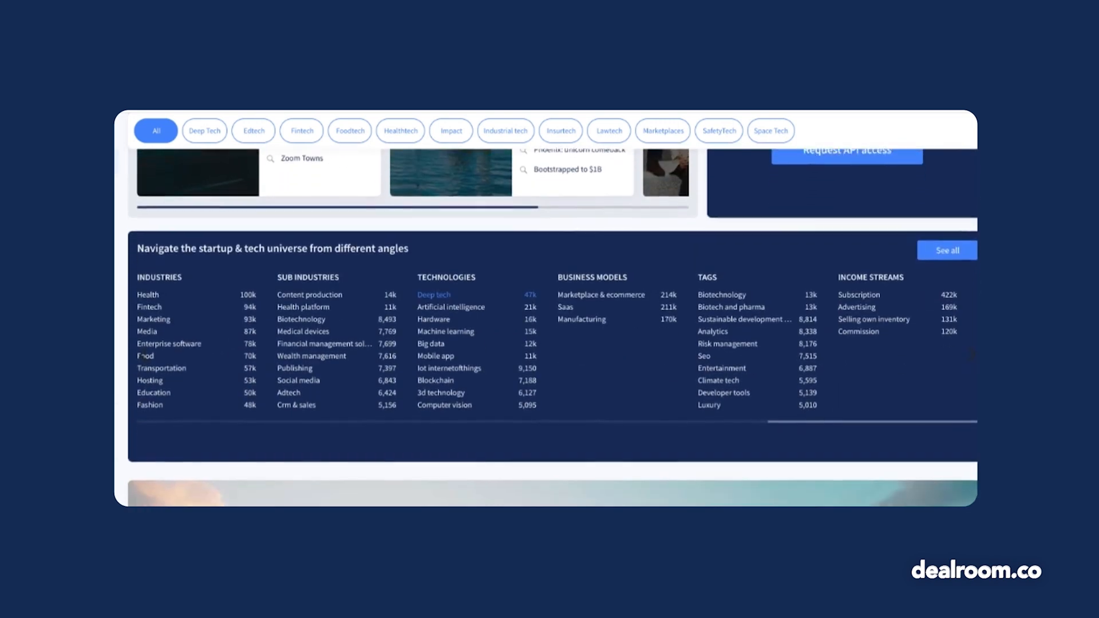
pyautogui.scroll(-3)
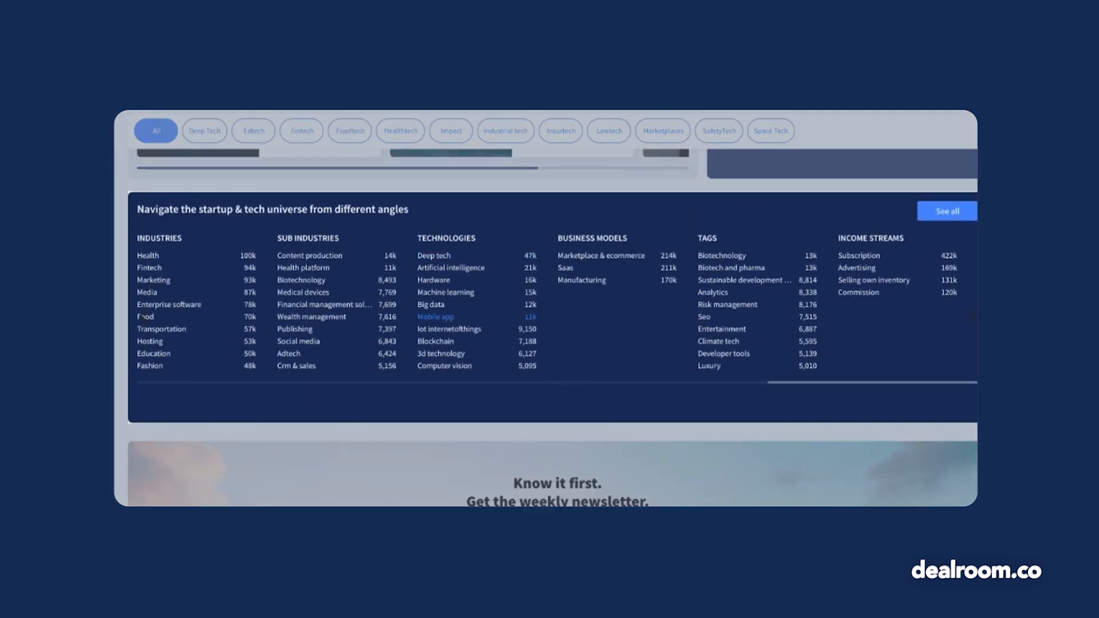